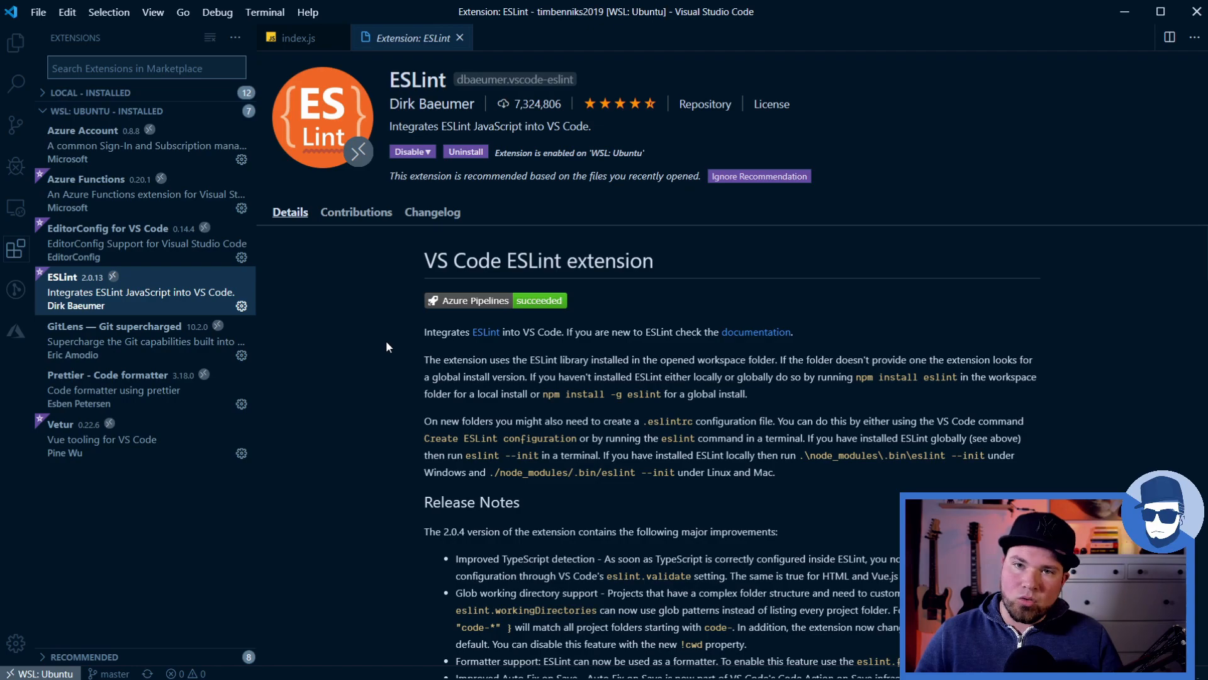
mouse_move(52, 280)
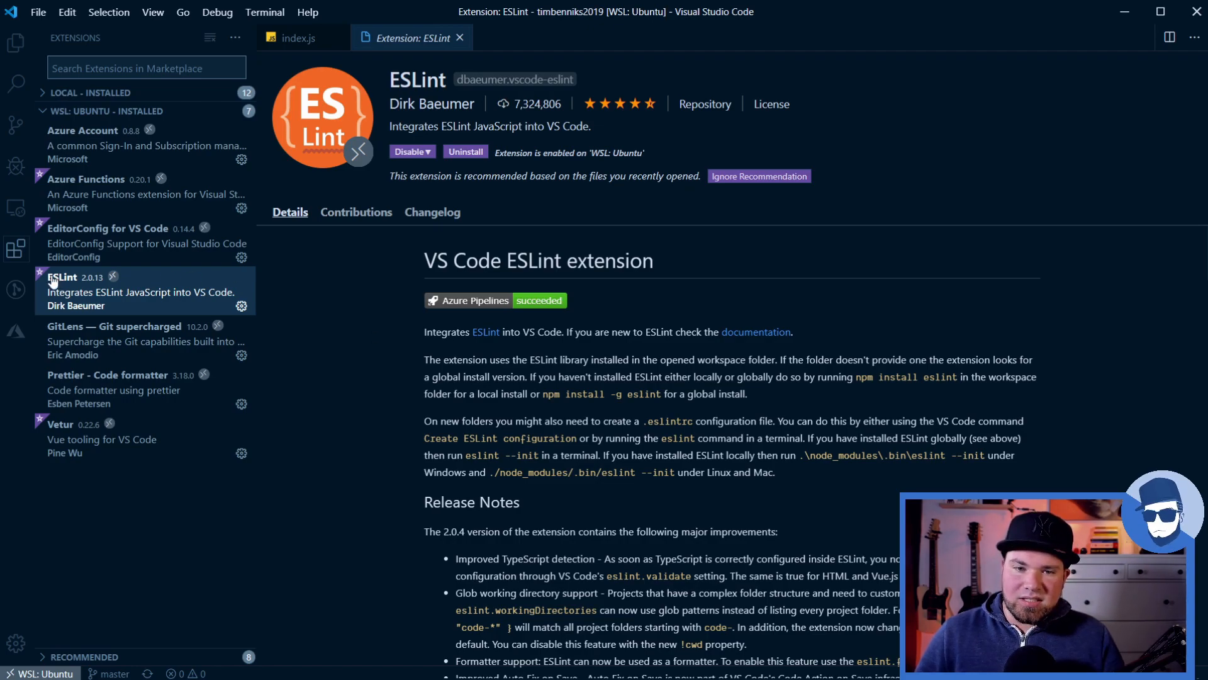
mouse_move(347, 439)
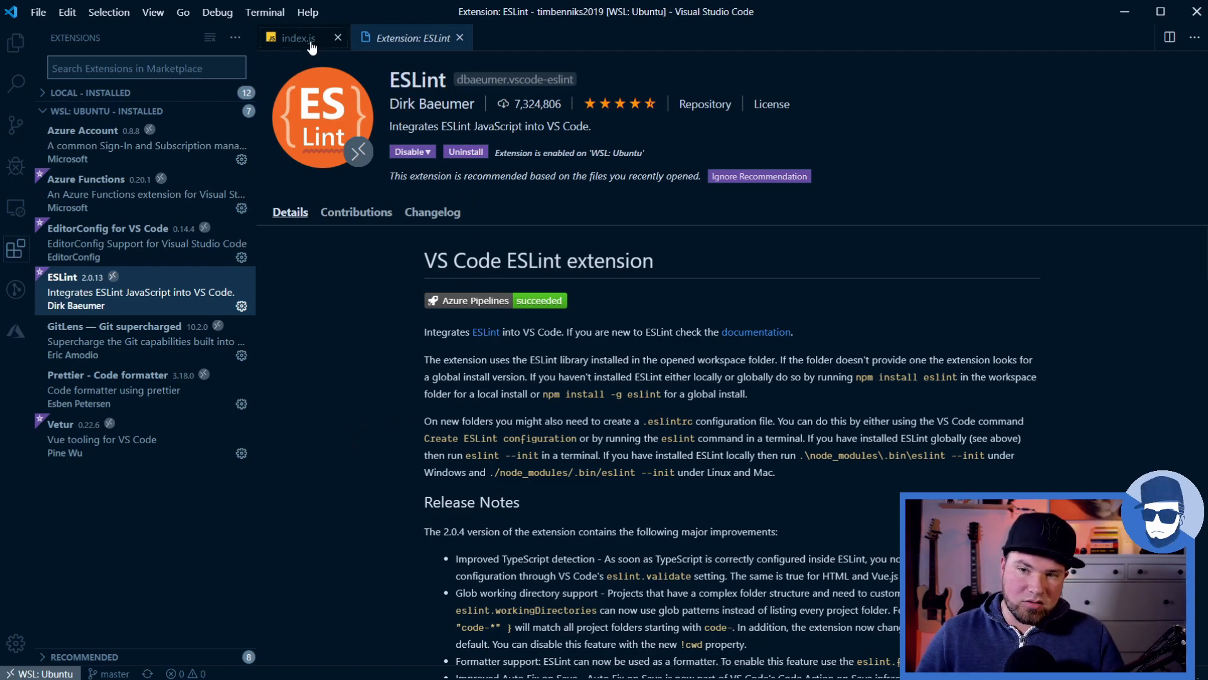
Return from the ESLint extension page to the index.js source file
click(296, 38)
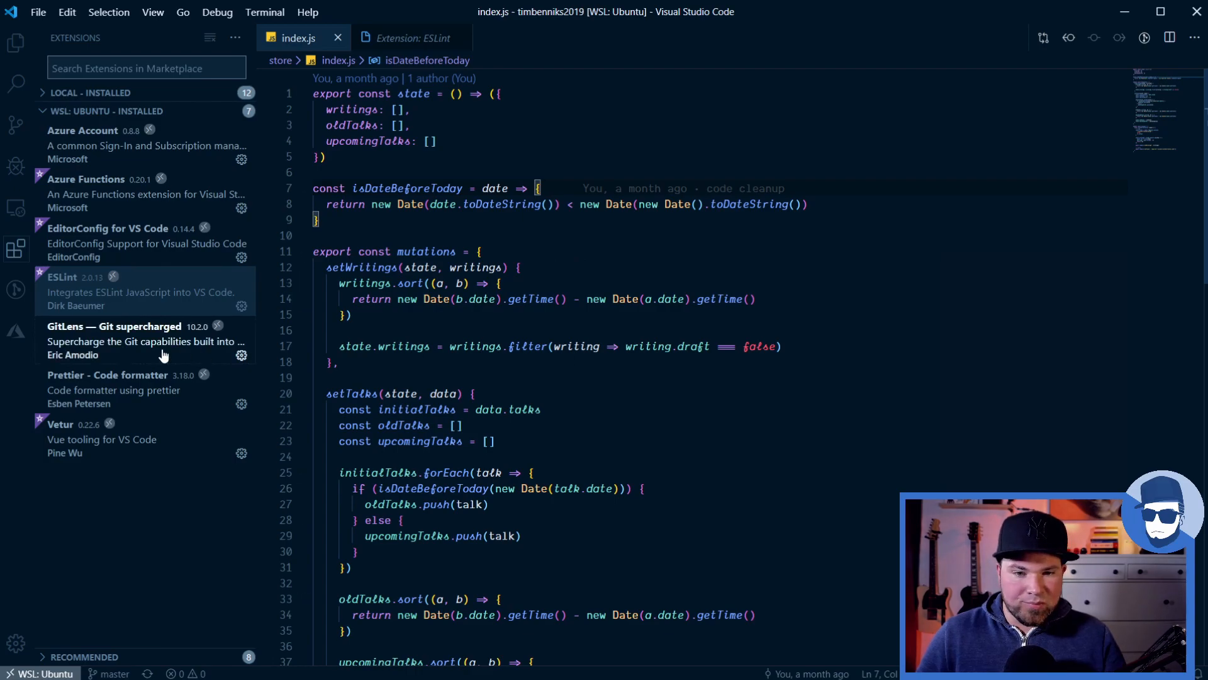
View the GitLens extension details, then return to index.js with inline blame annotations
click(115, 325)
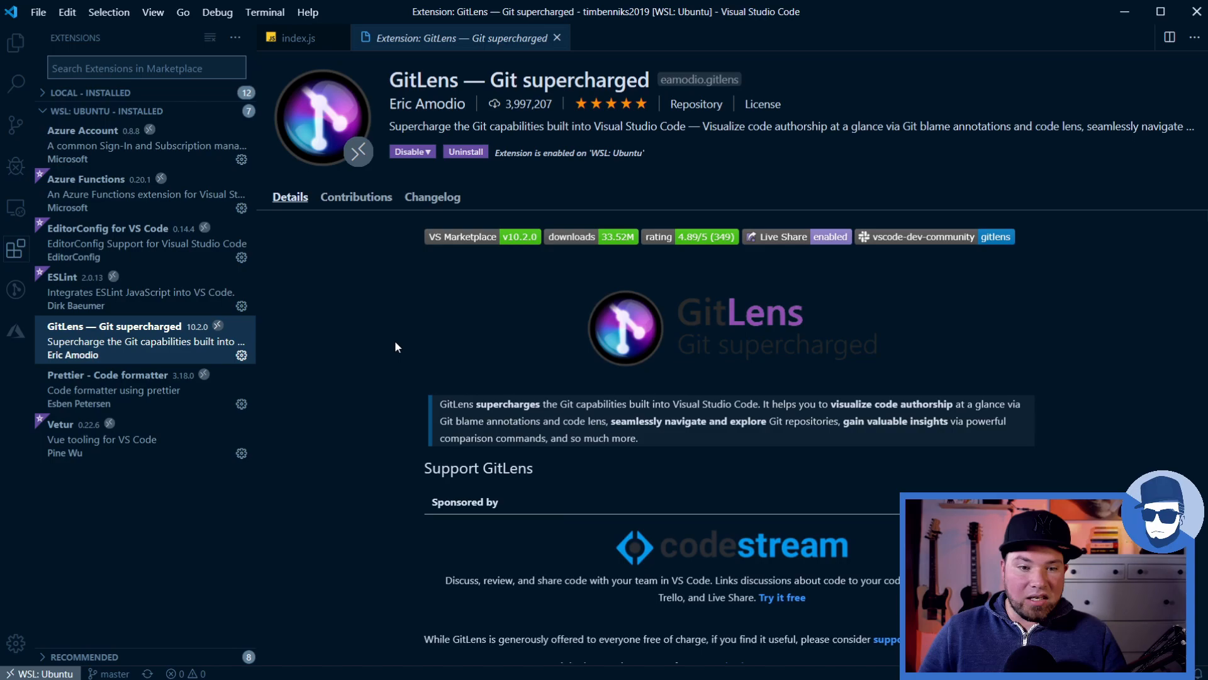
mouse_move(385, 362)
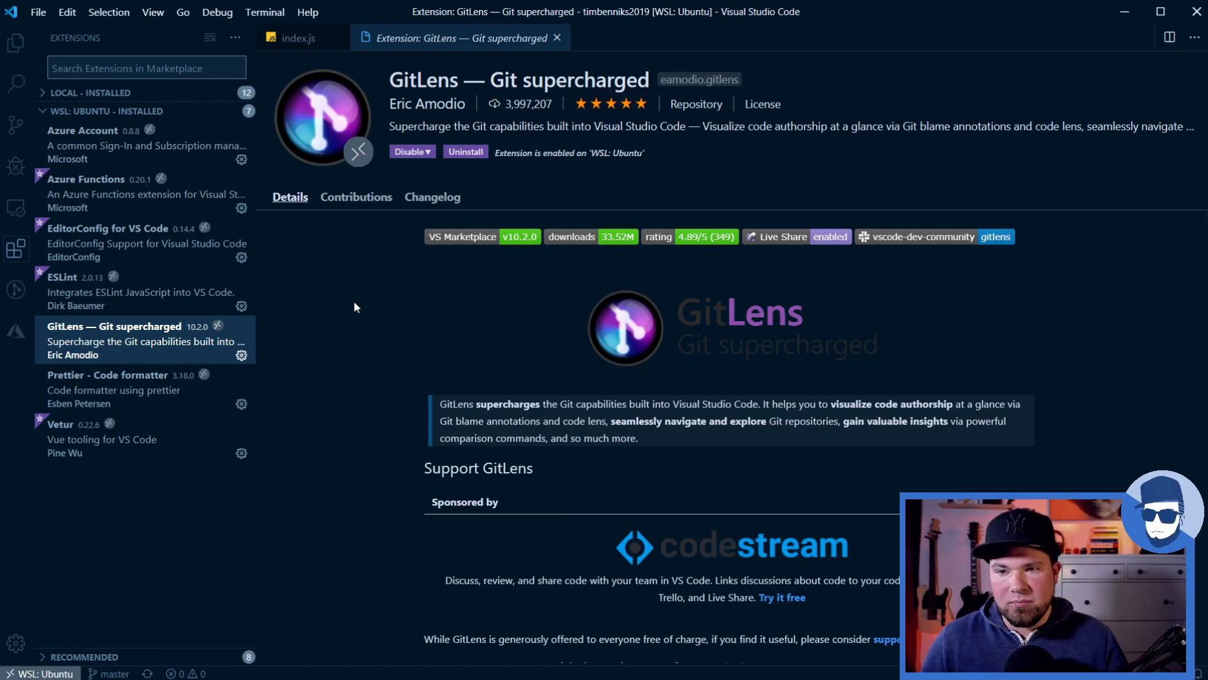
click(297, 37)
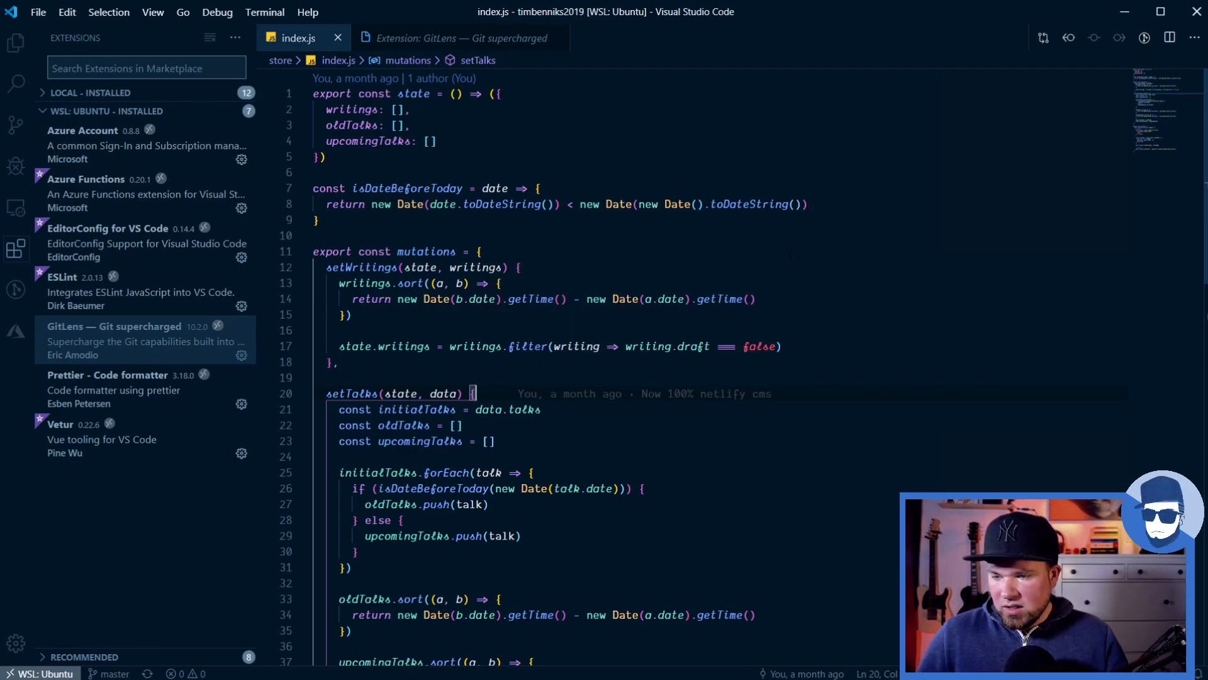
click(493, 456)
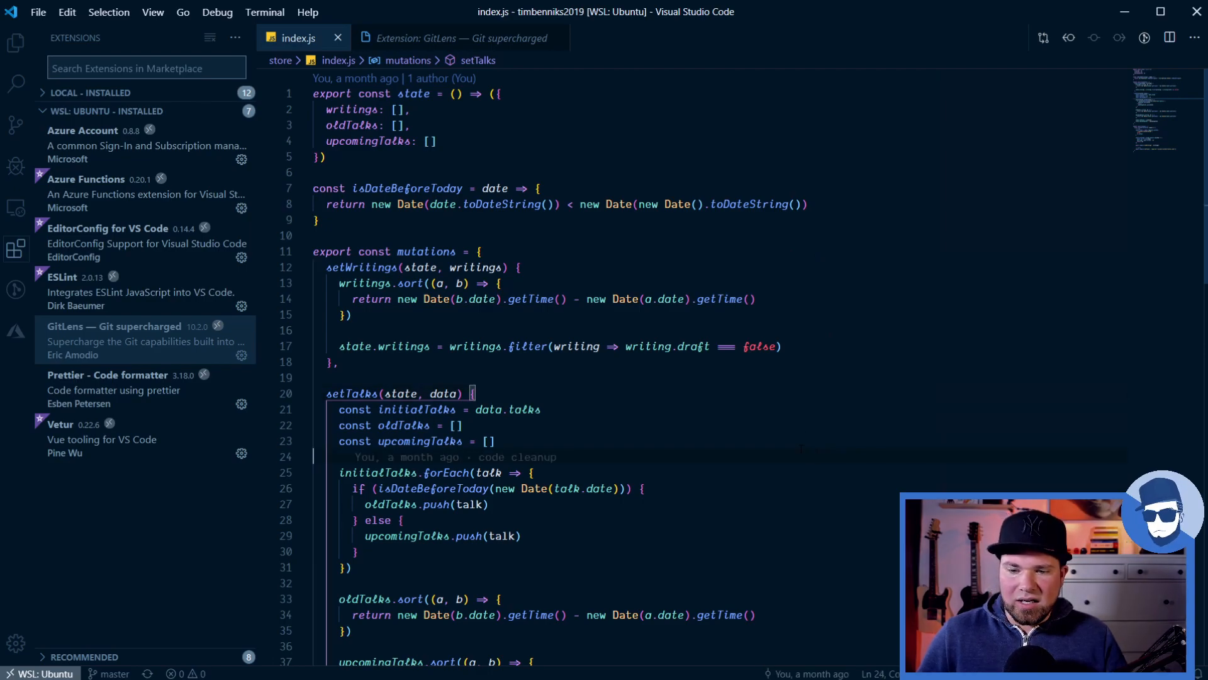
click(487, 441)
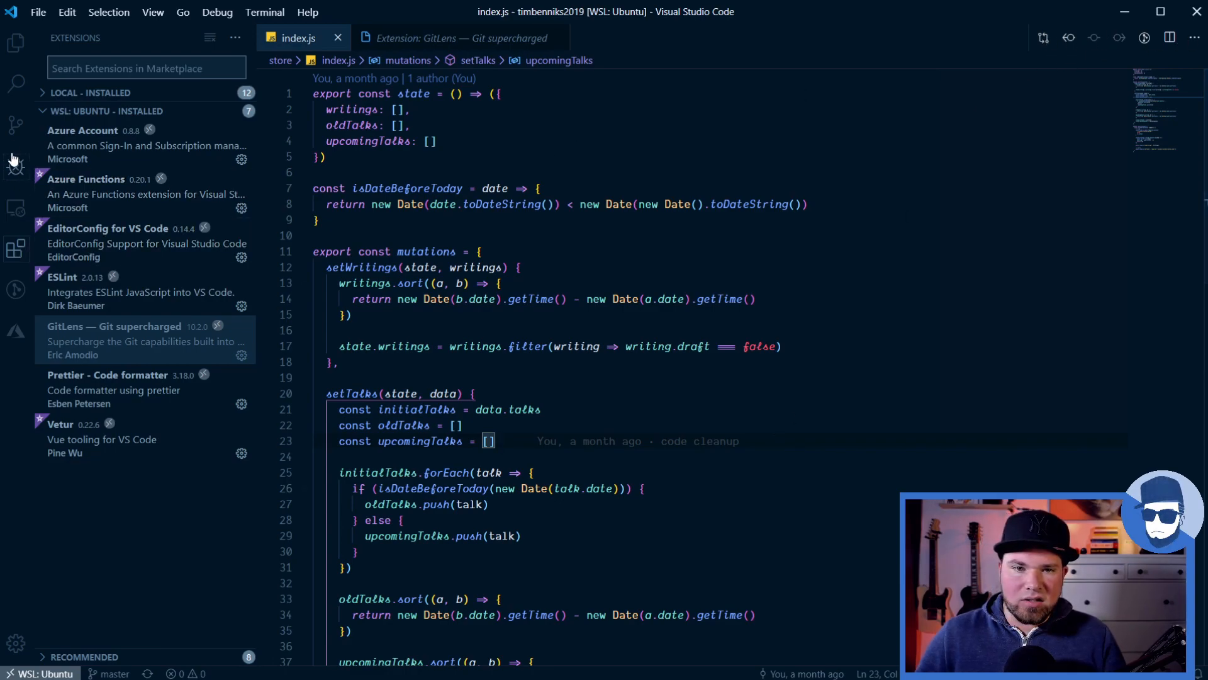
click(15, 289)
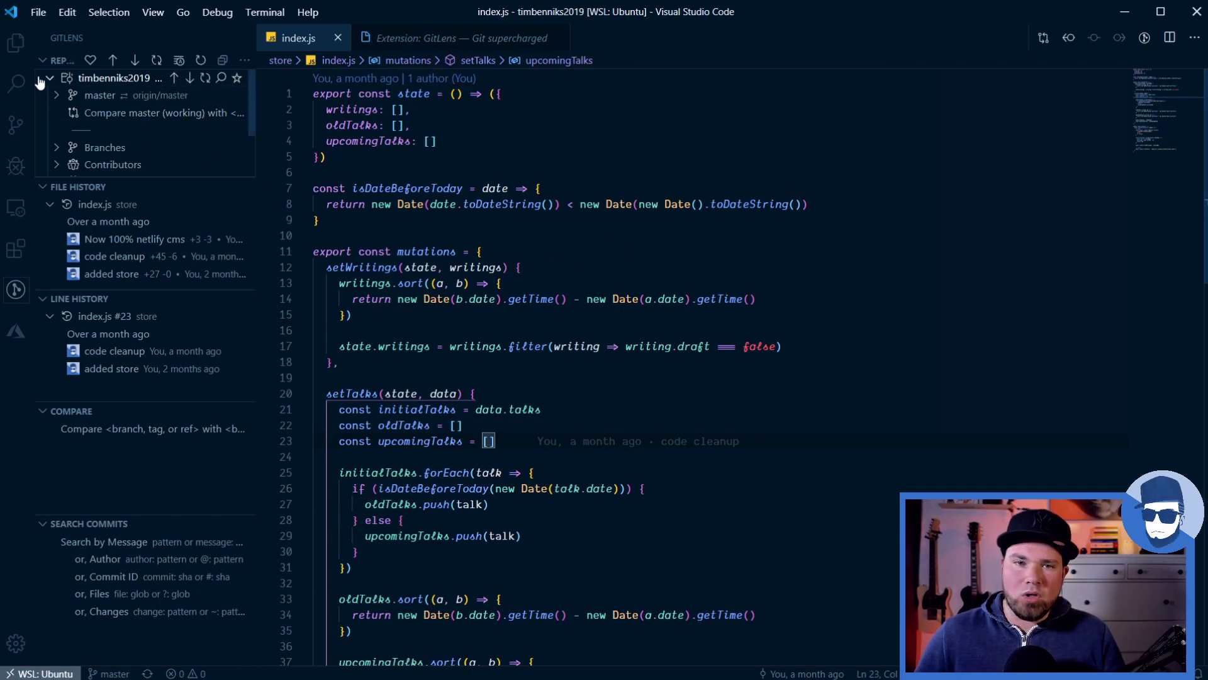
click(15, 248)
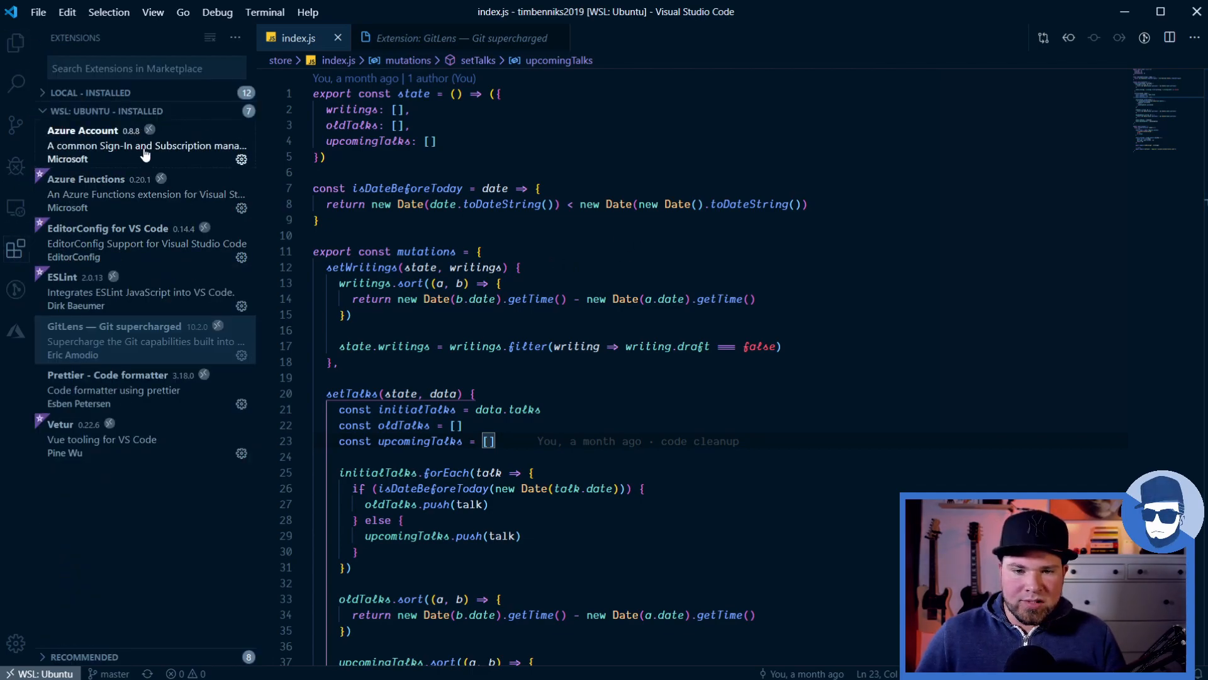
Show the Prettier - Code formatter extension's details page beside index.js
click(108, 375)
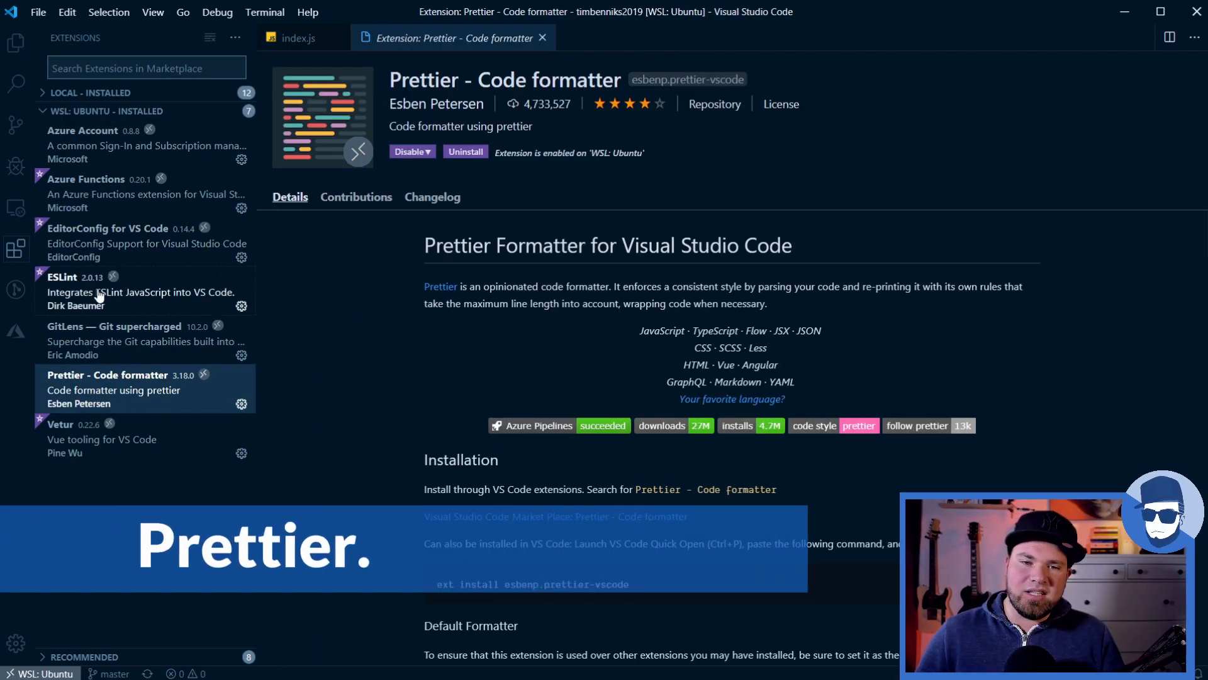
mouse_move(97, 294)
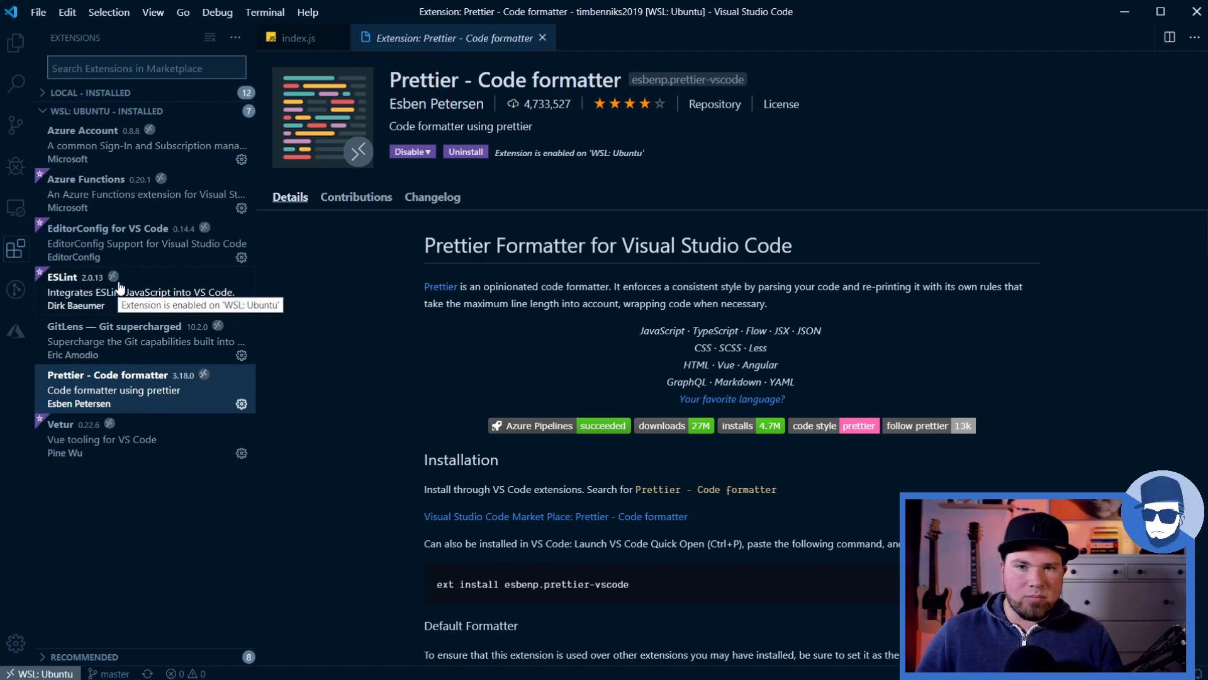
mouse_move(314, 304)
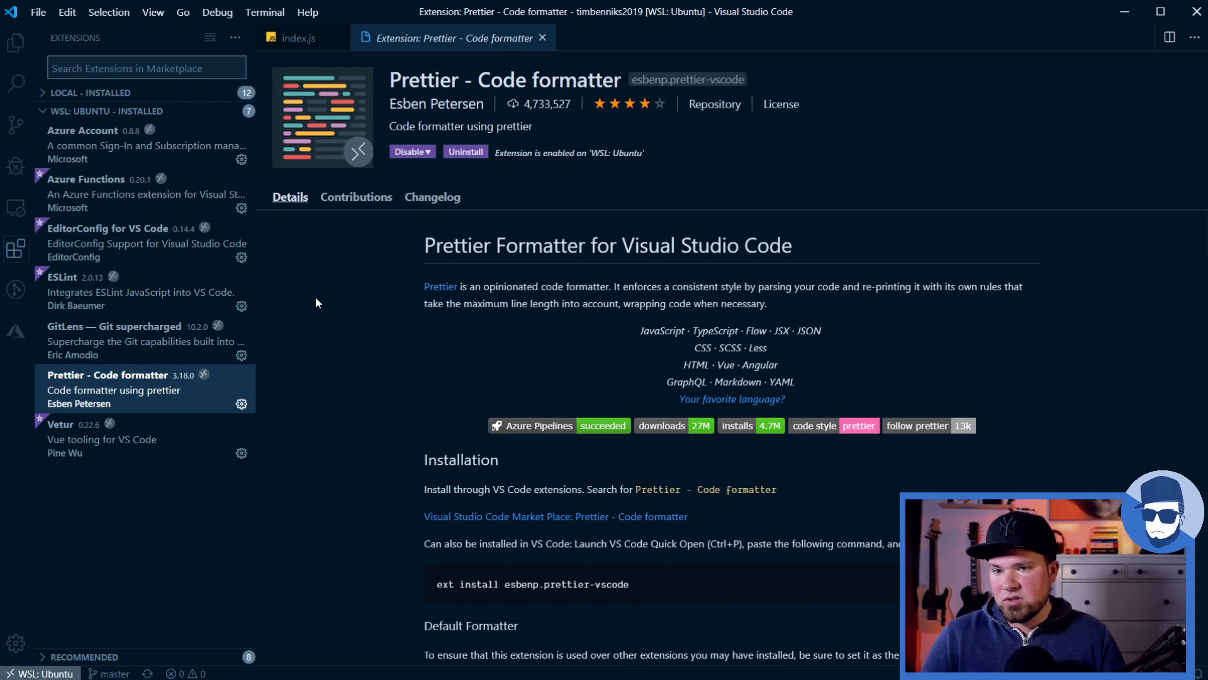
mouse_move(392, 347)
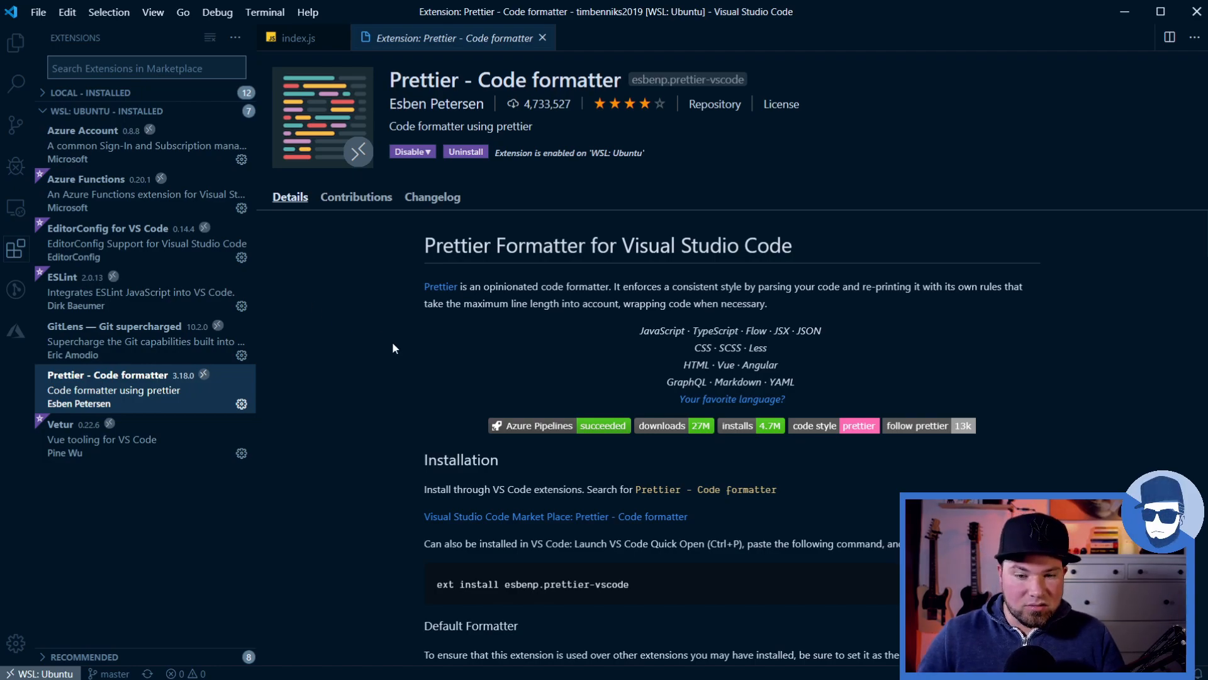
View the Vetur extension details, then close them and return to index.js
click(84, 439)
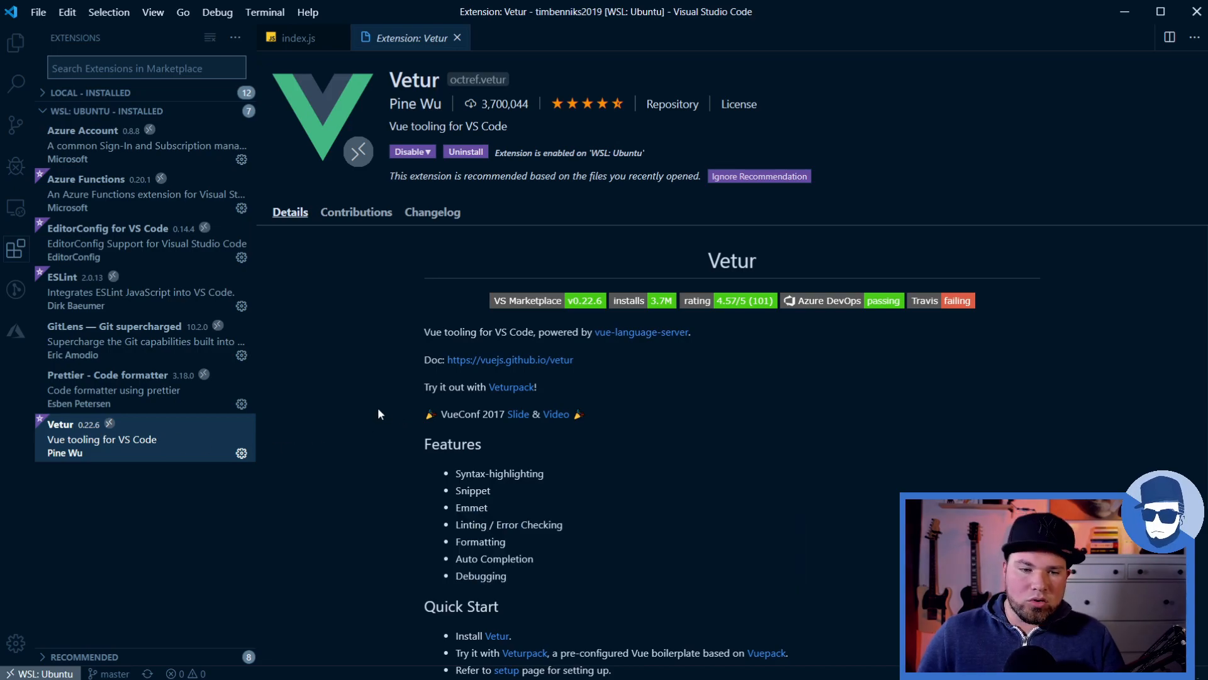
mouse_move(348, 409)
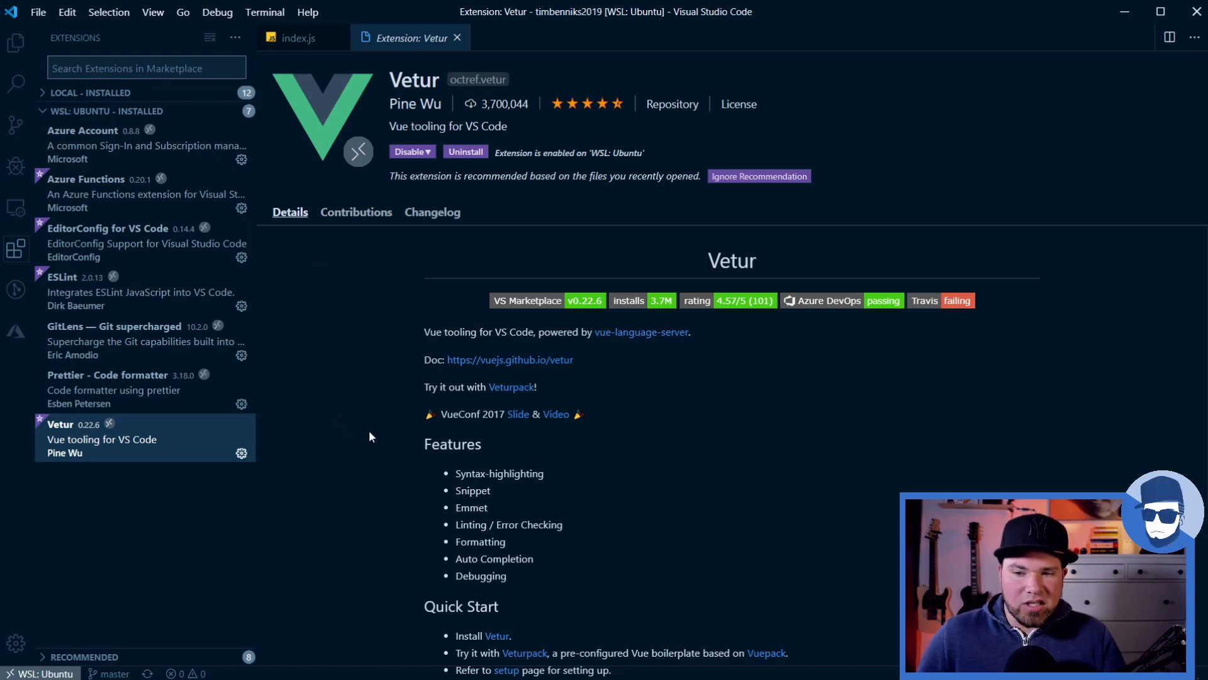
mouse_move(339, 448)
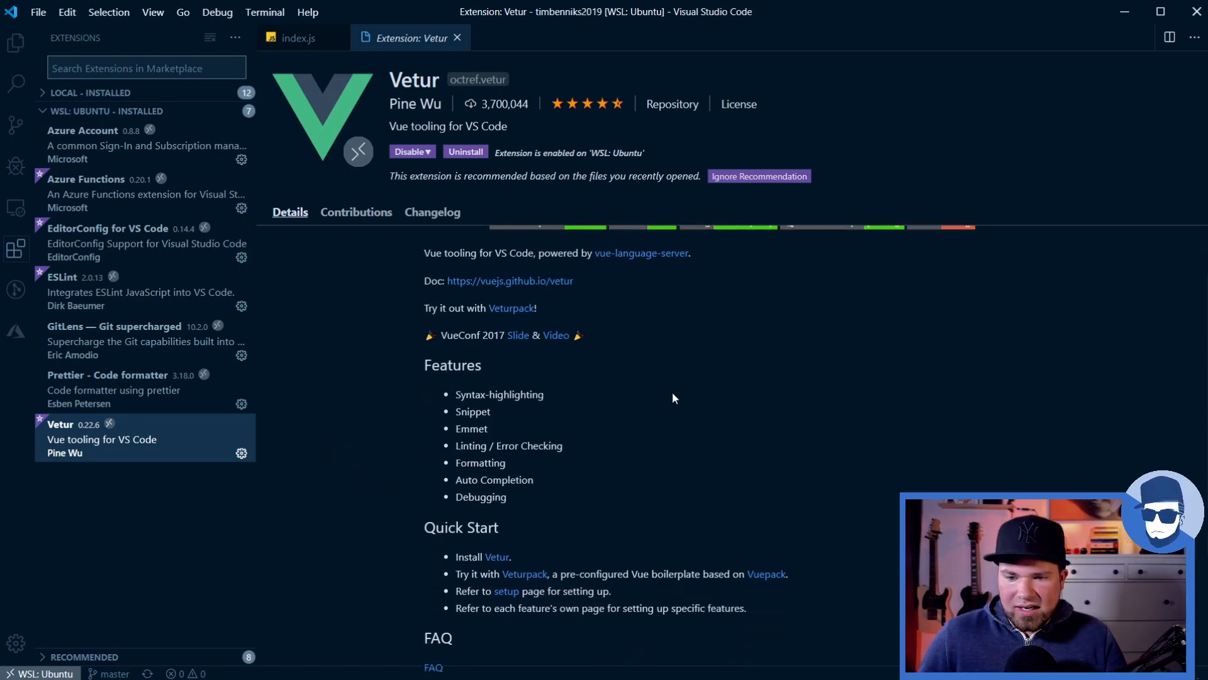
mouse_move(730, 460)
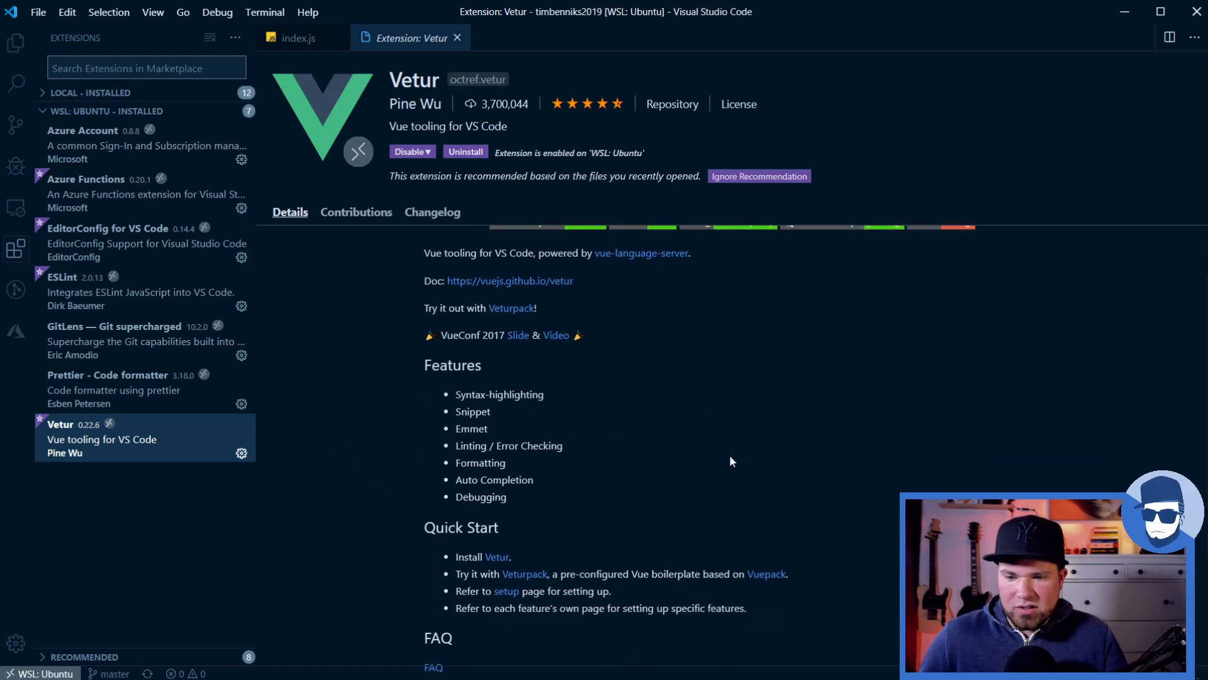
mouse_move(356, 475)
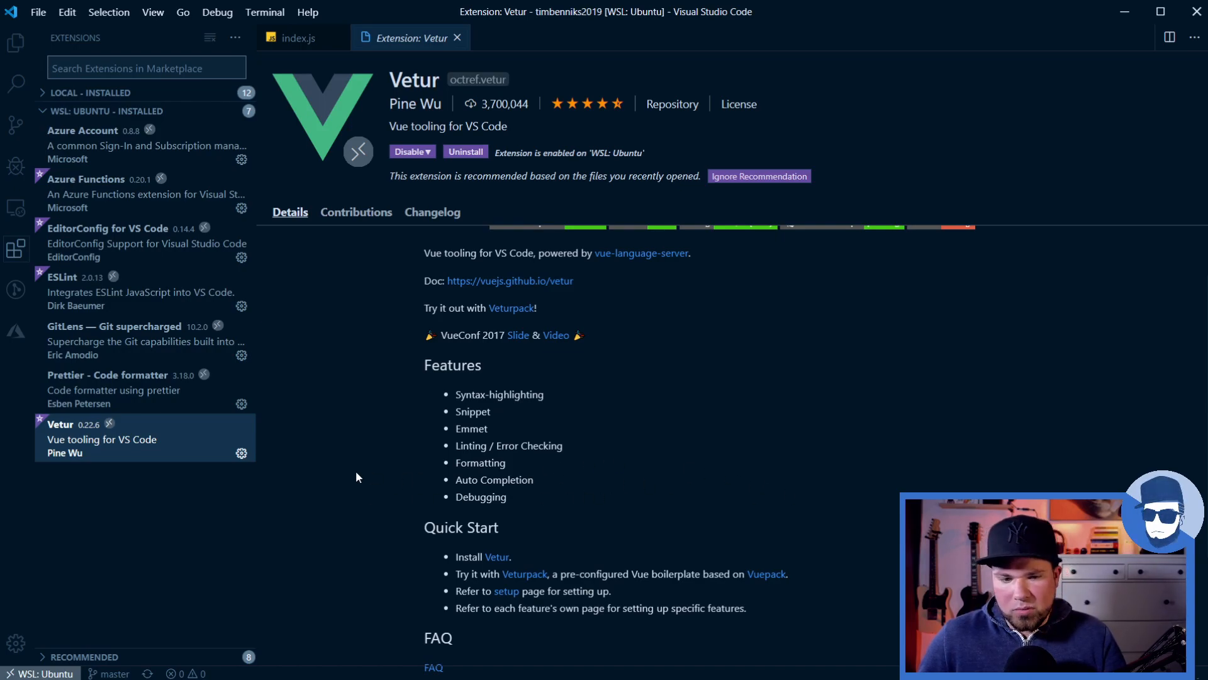
mouse_move(348, 468)
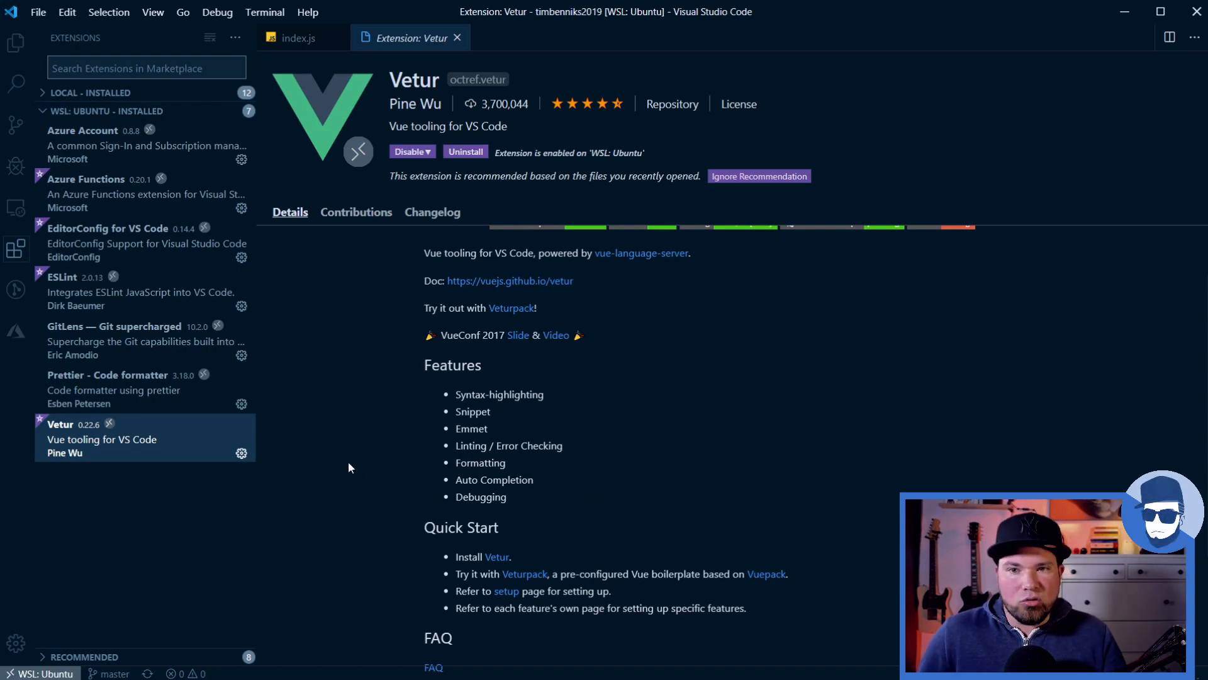
mouse_move(388, 38)
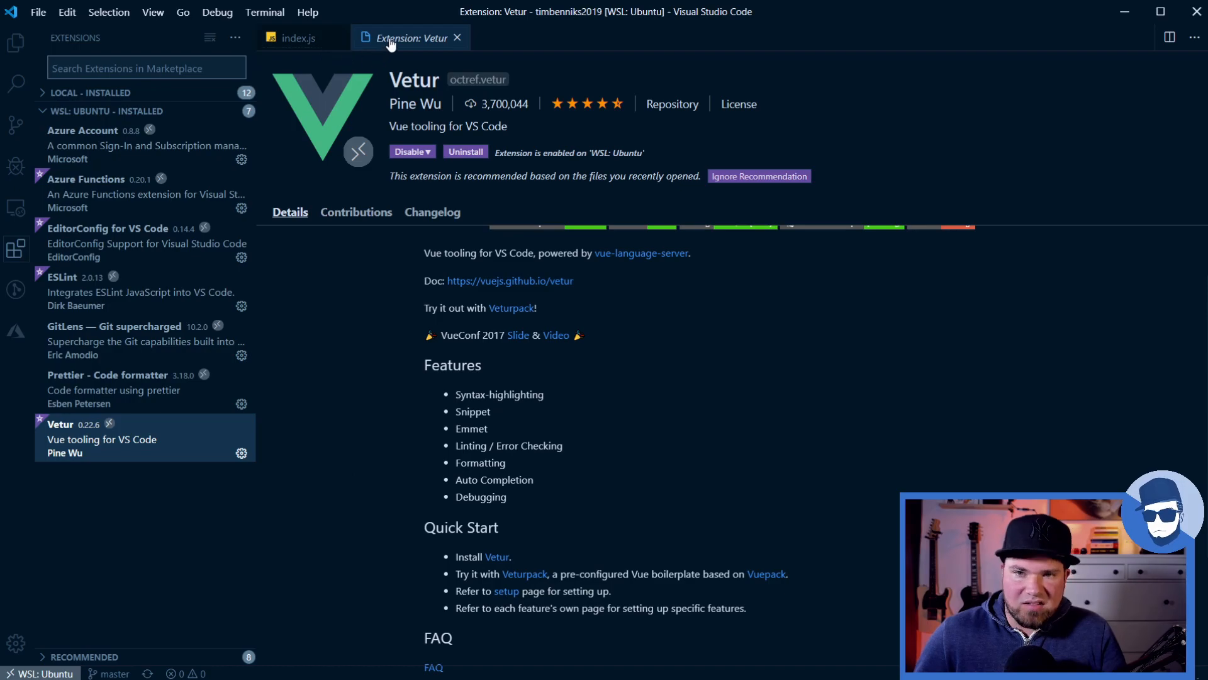
click(297, 38)
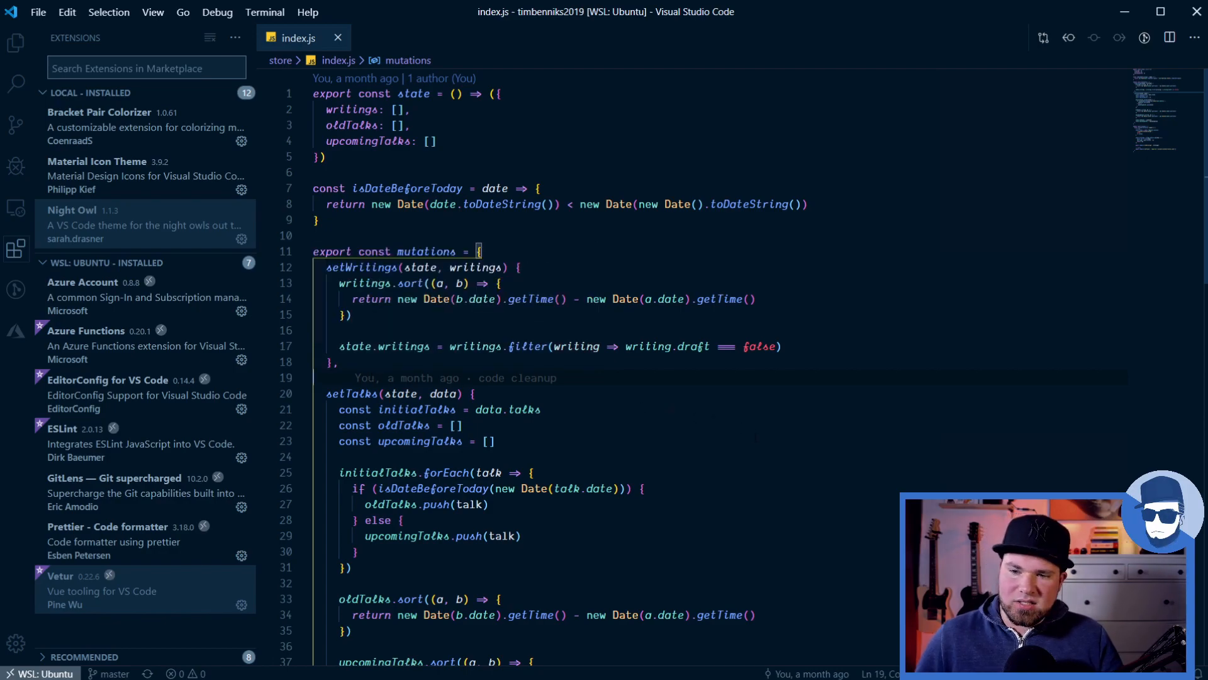
Show the Bracket Pair Colorizer extension details from the locally installed list
click(521, 536)
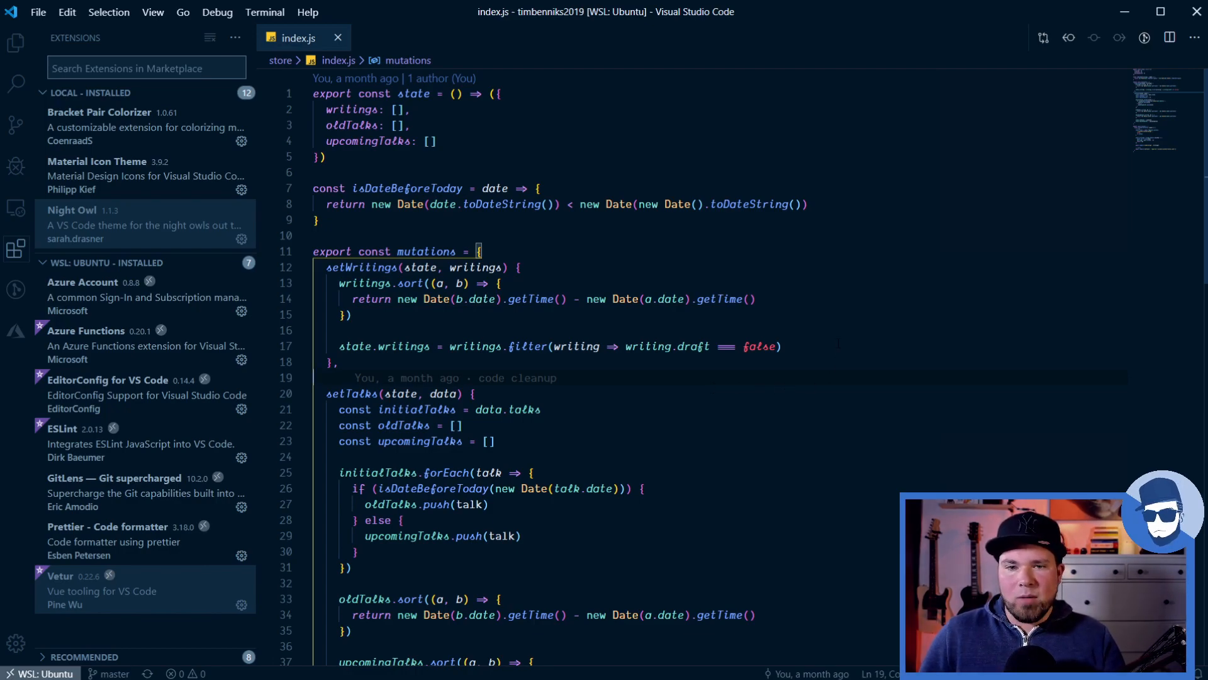
click(108, 127)
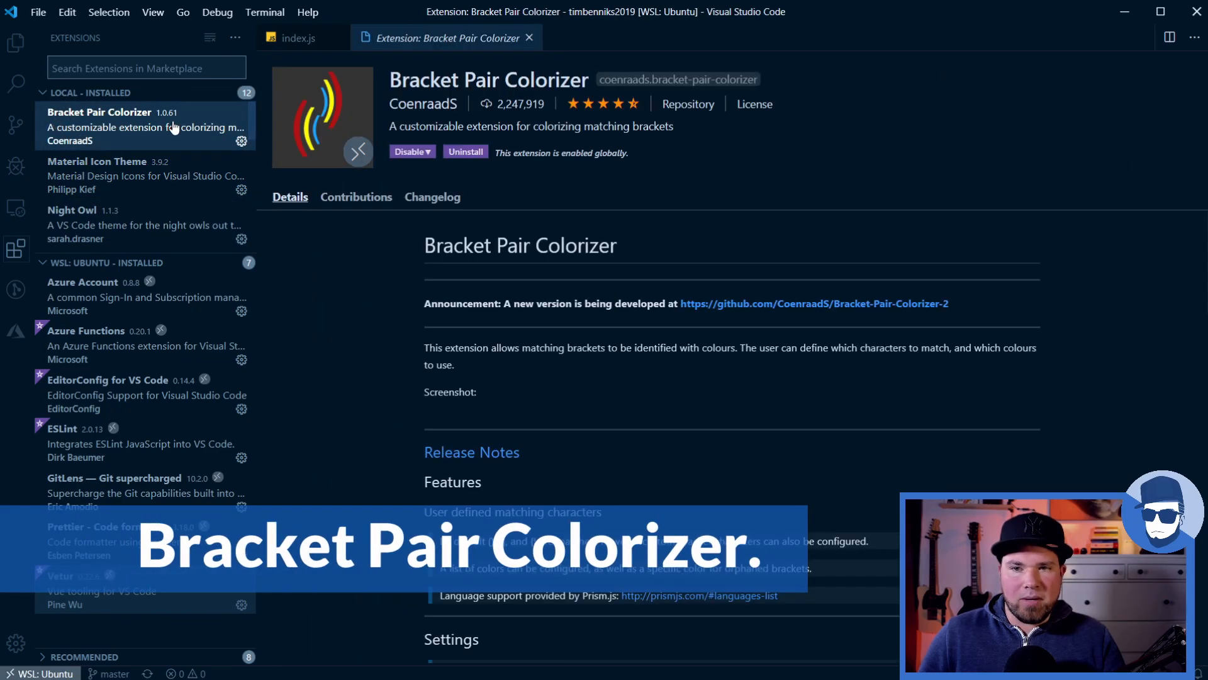
Return briefly to index.js, then show the Material Icon Theme extension details
click(297, 37)
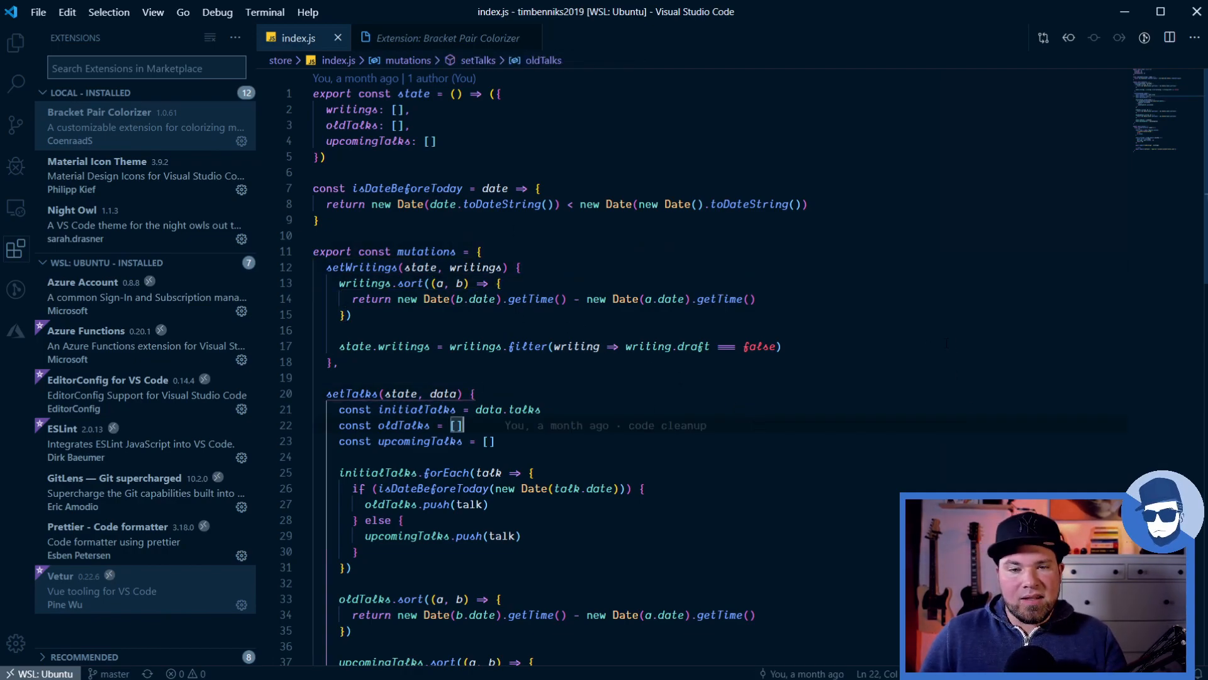
click(116, 177)
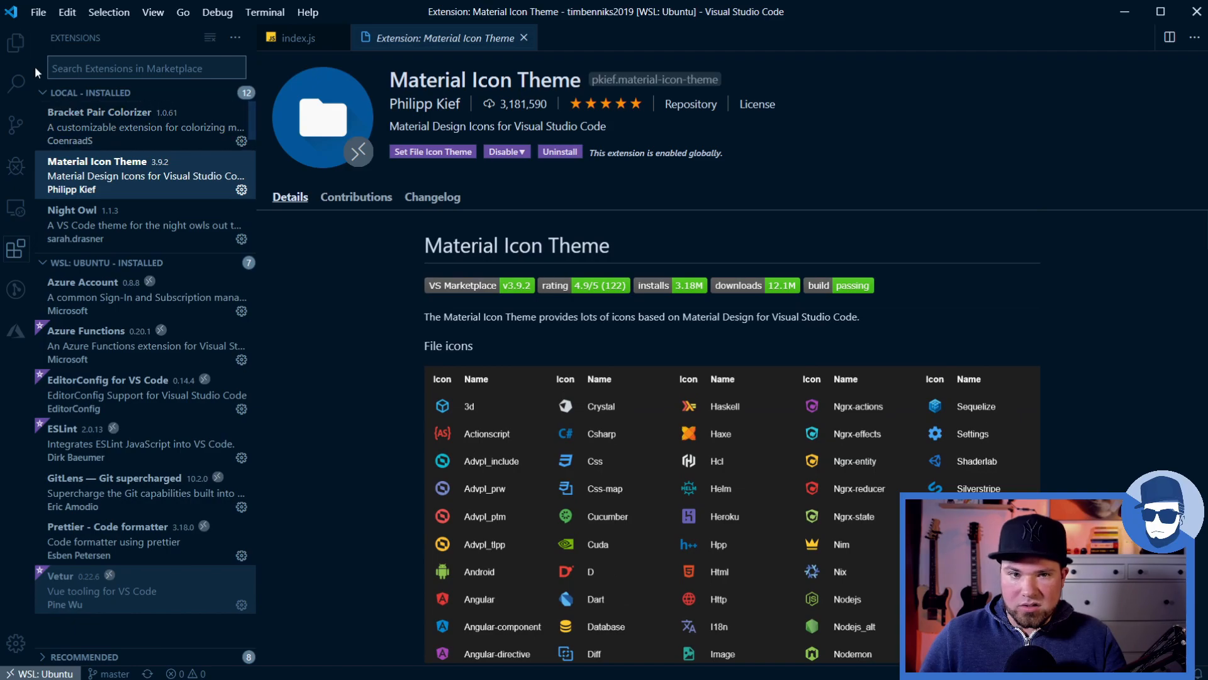
Show the Explorer file tree with themed icons, then move on toward the terminal
click(17, 42)
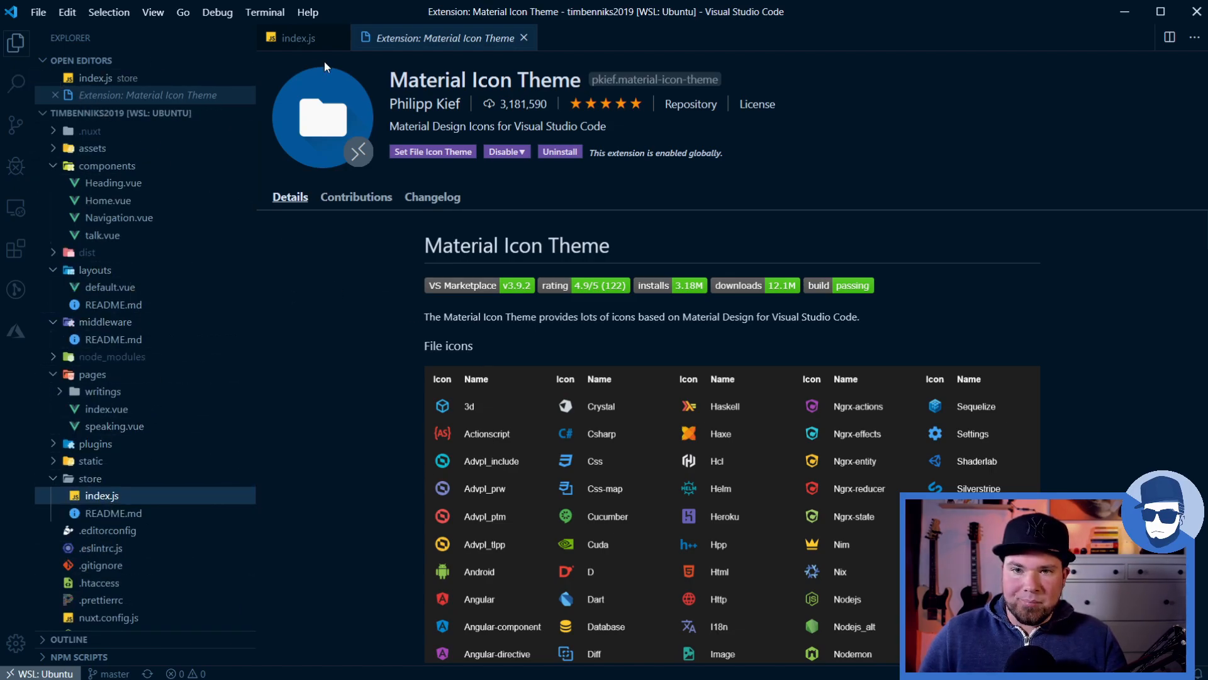
click(523, 38)
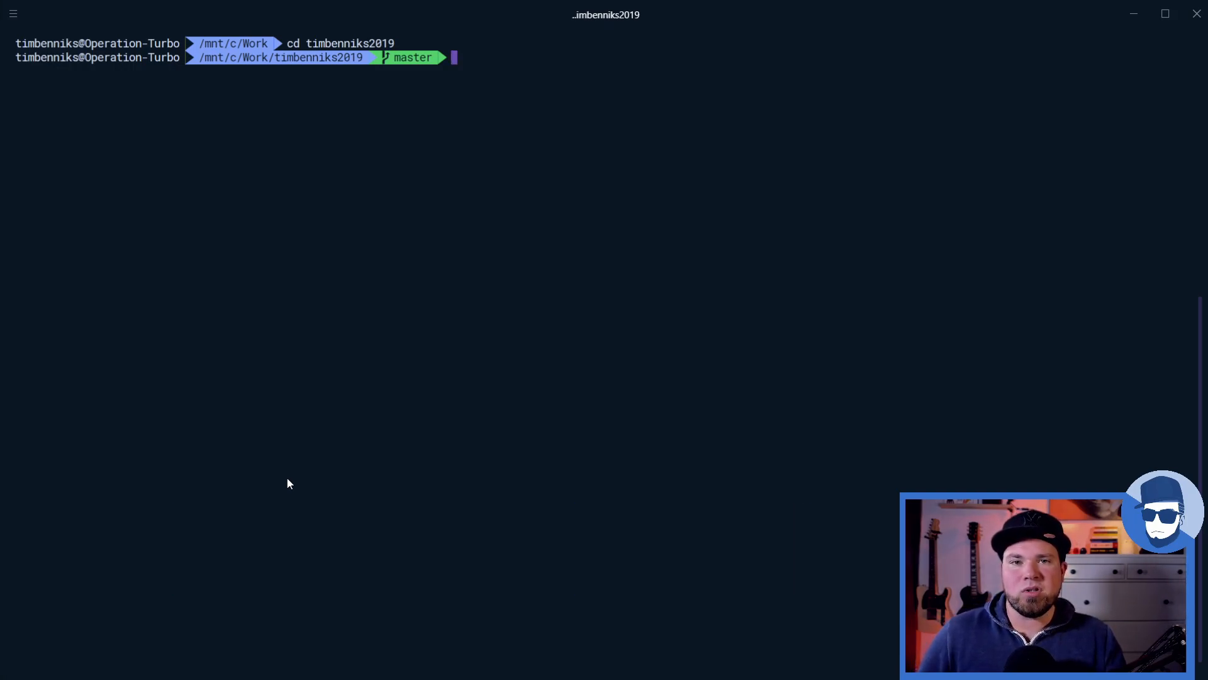
mouse_move(301, 478)
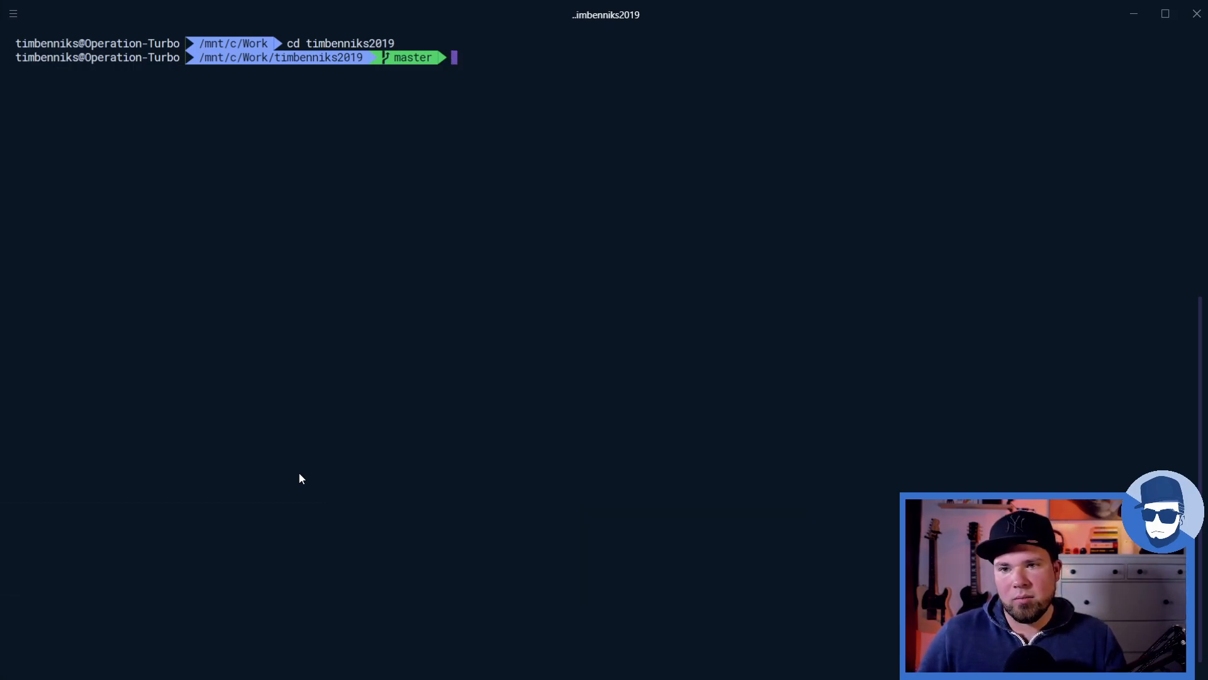
mouse_move(429, 408)
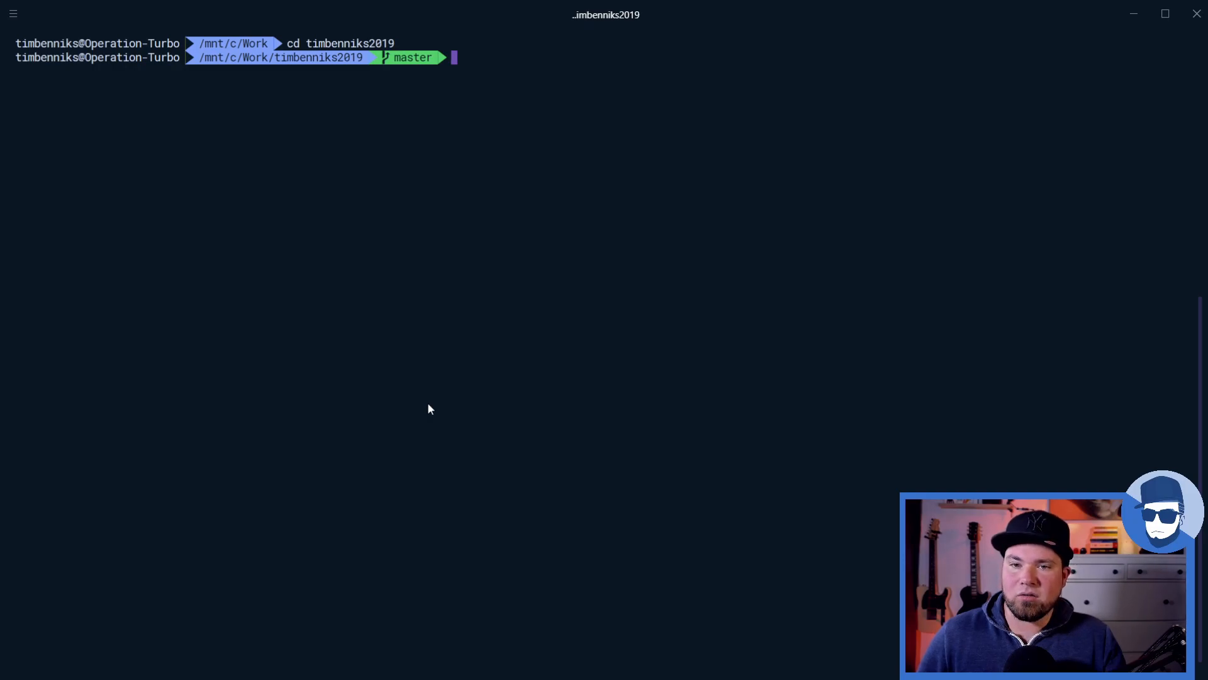
mouse_move(548, 413)
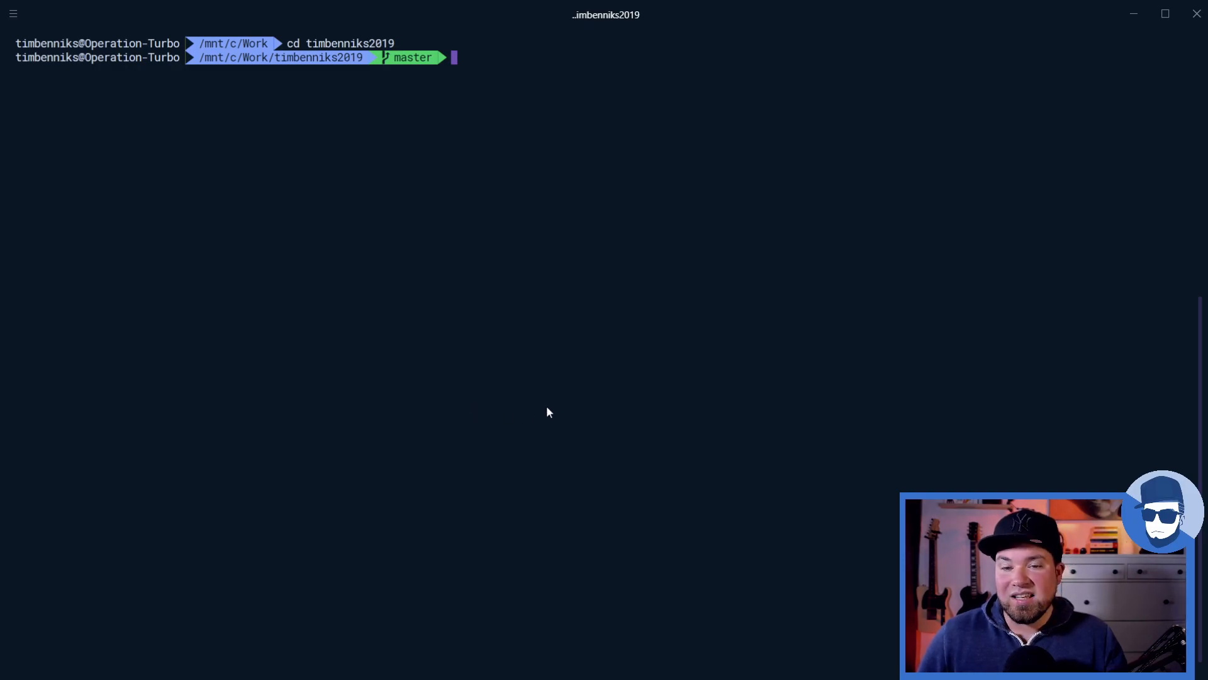
mouse_move(245, 69)
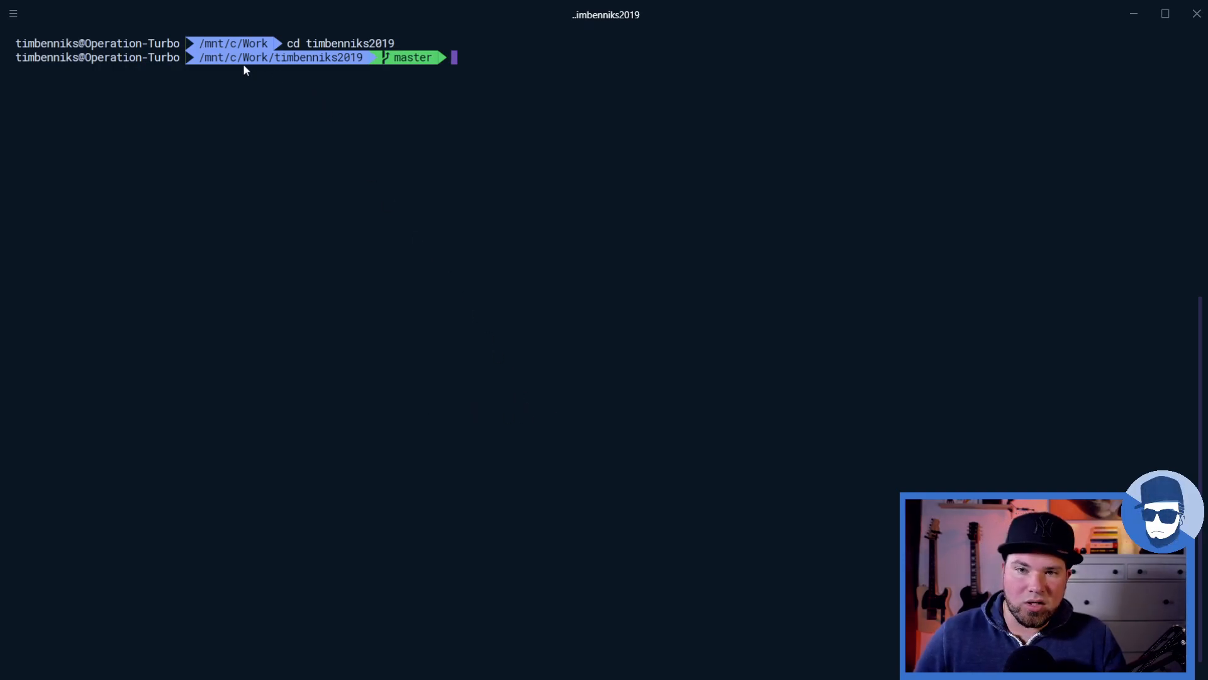
Highlight the drive letter and the word Work in the terminal prompt path
double_click(216, 57)
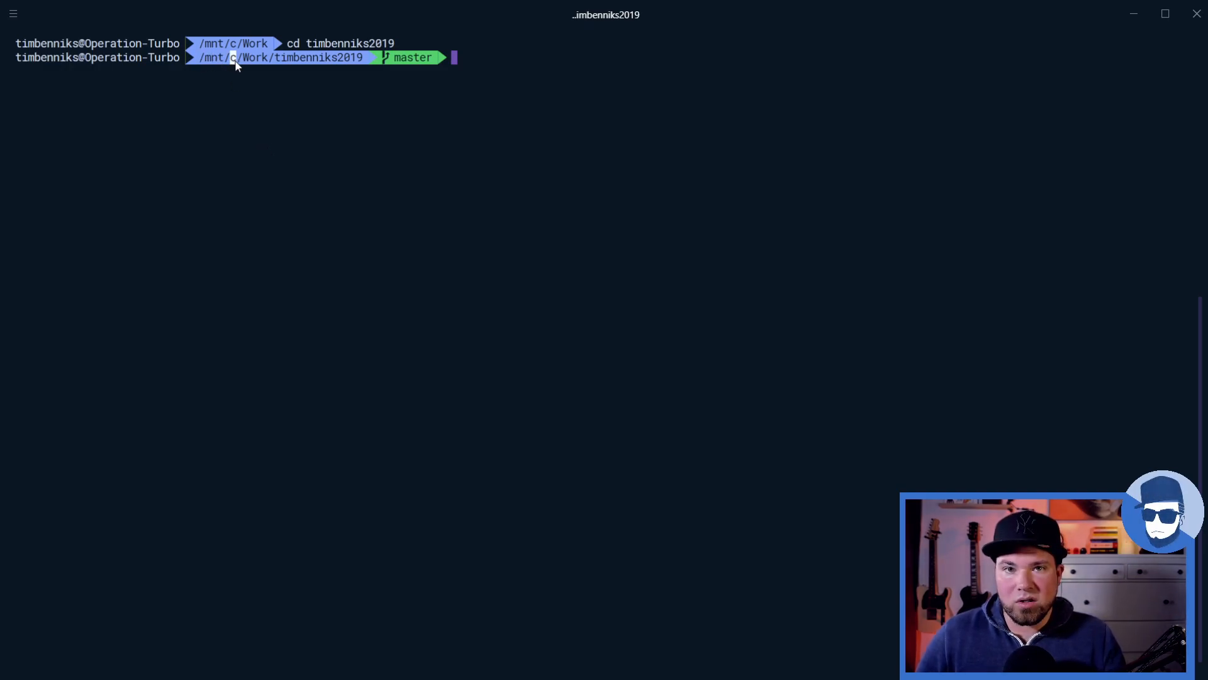
double_click(254, 57)
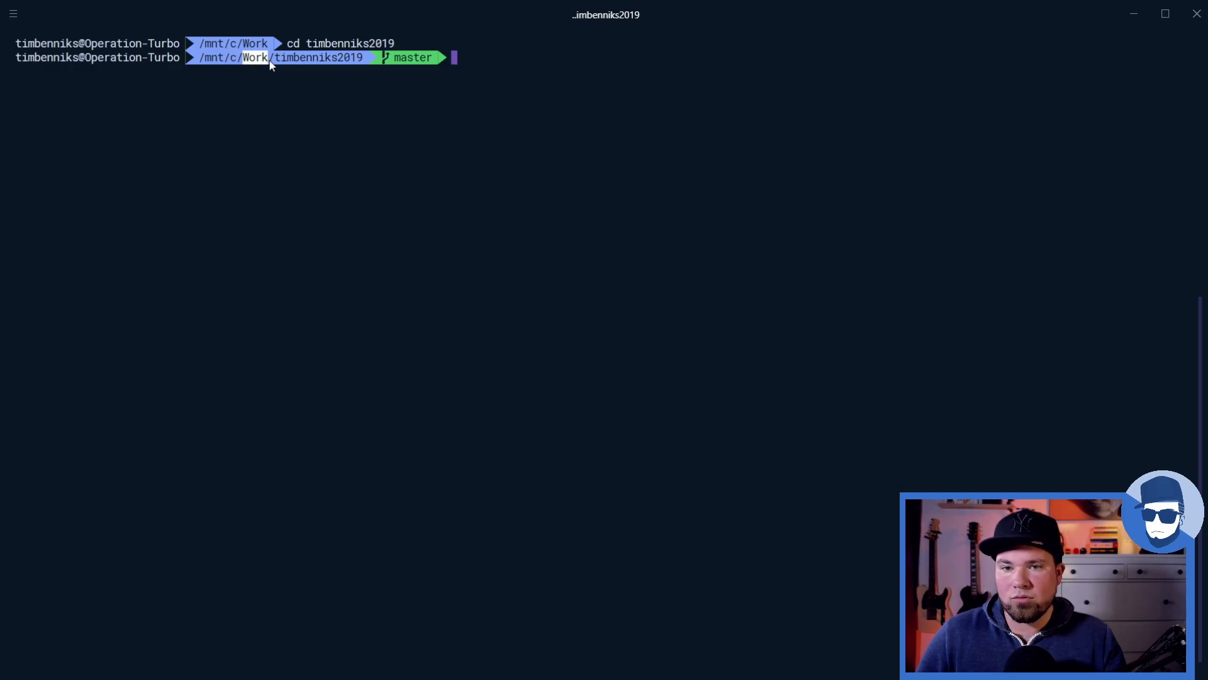
mouse_move(474, 191)
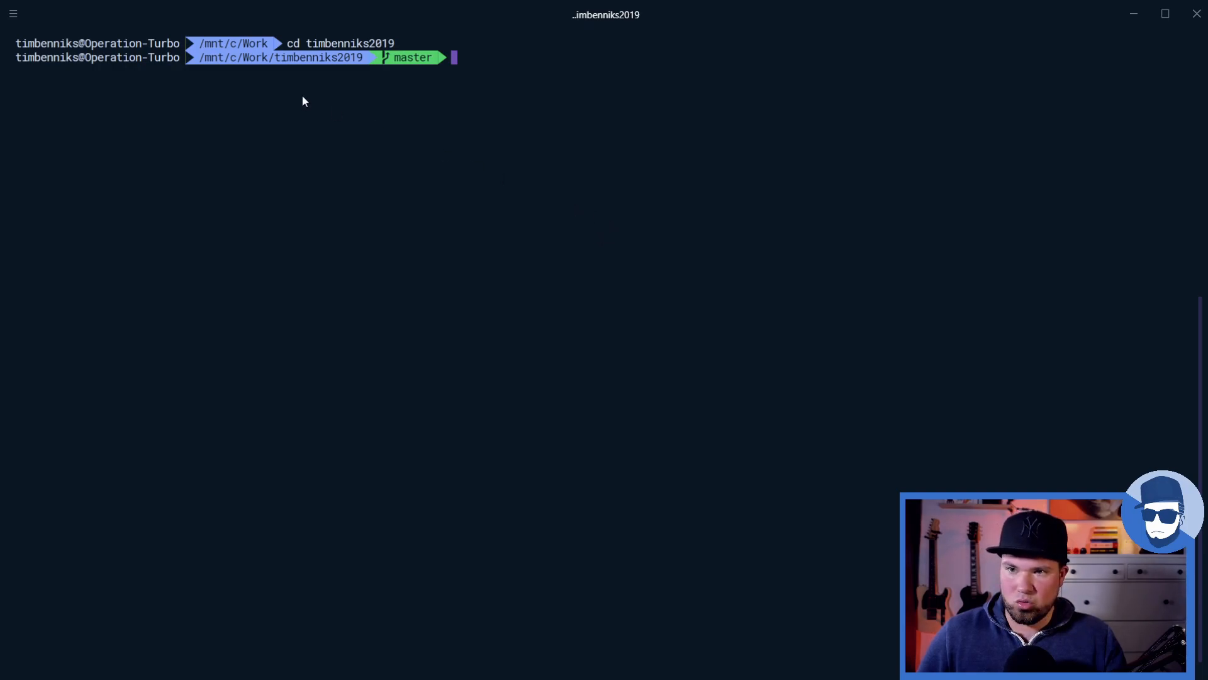
Expand Hyper's hamburger menu and its Edit submenu with the Preferences entry
click(13, 13)
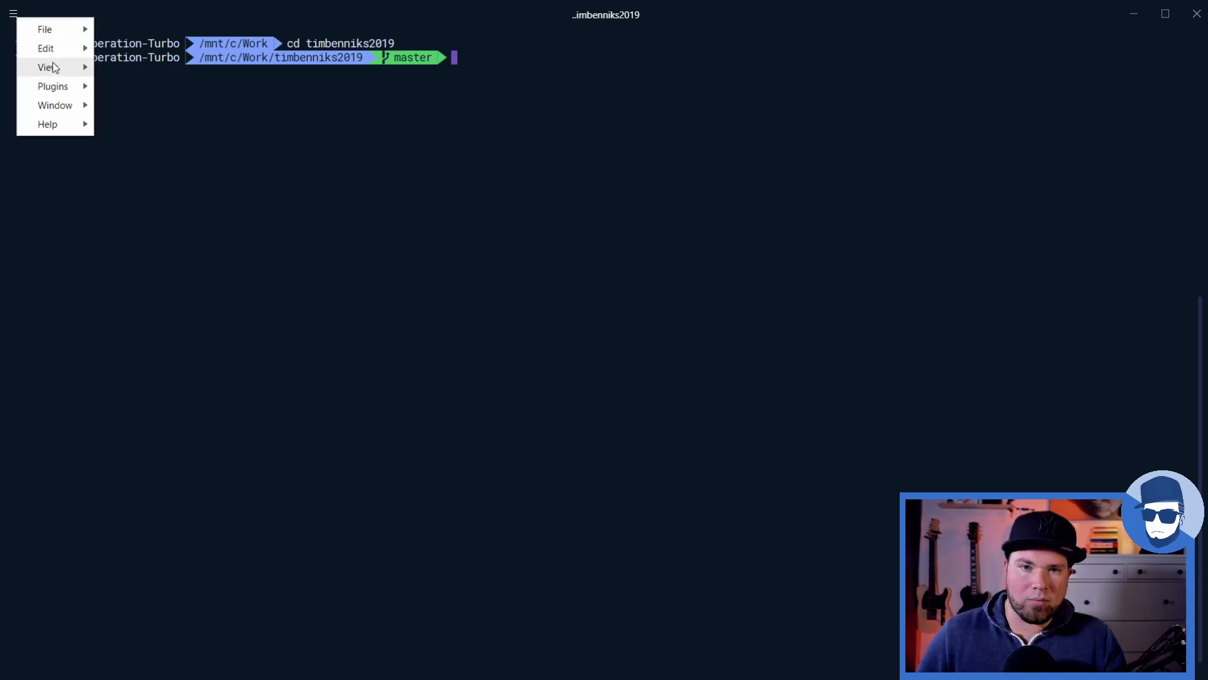
click(46, 48)
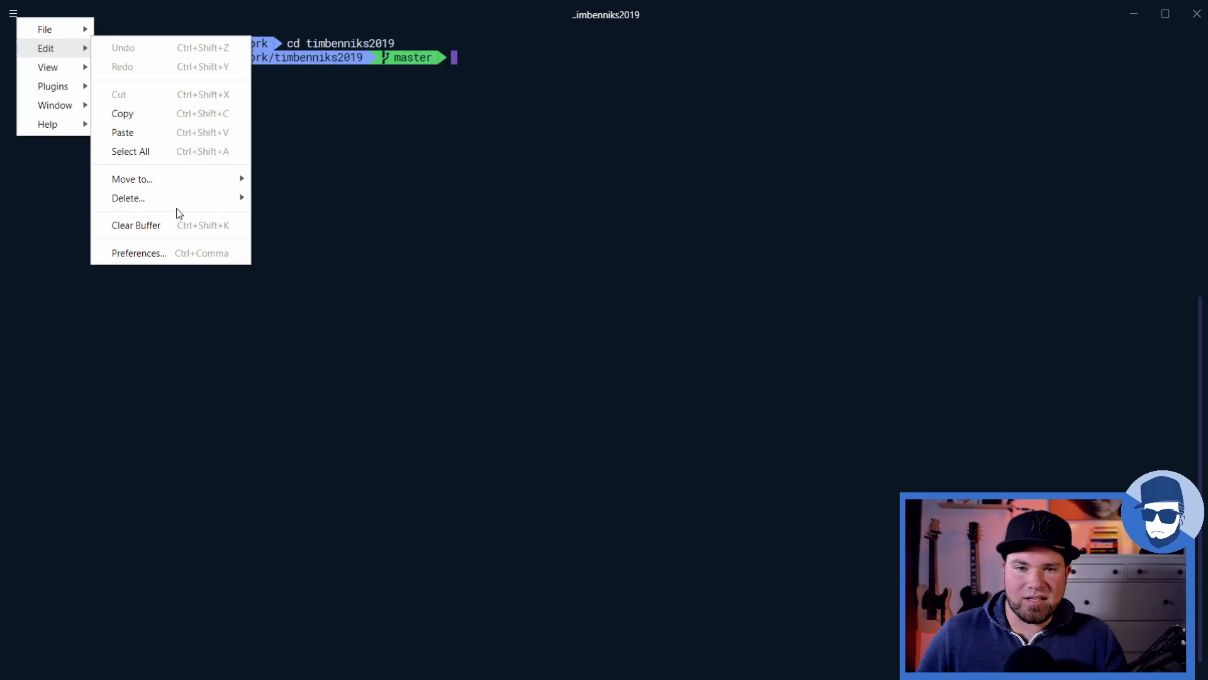
Open the .hyper config via Edit > Preferences and review font, cursor and plugin settings
click(138, 252)
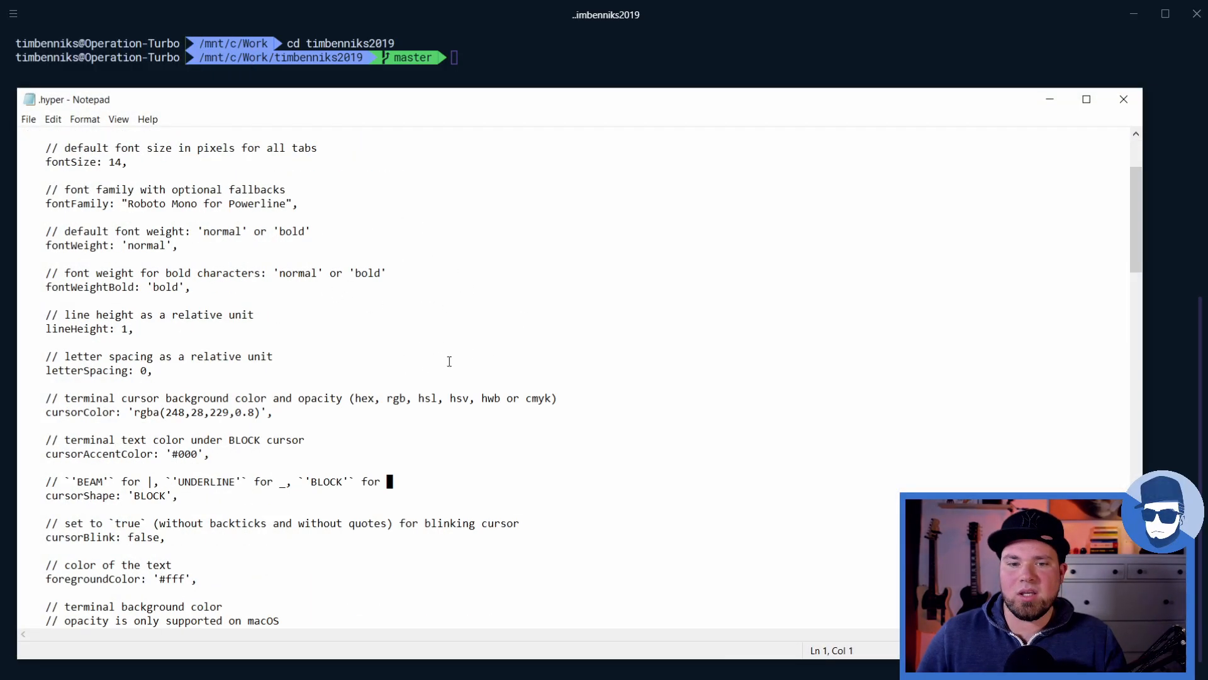
scroll(down, 3)
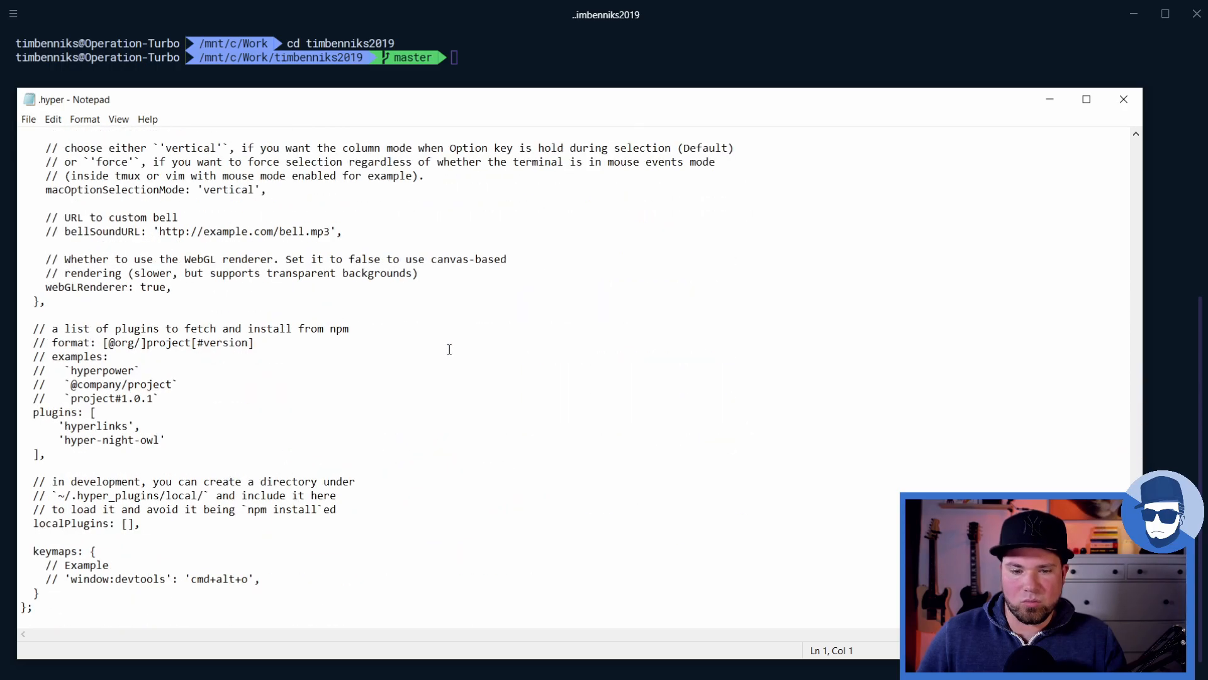
mouse_move(574, 406)
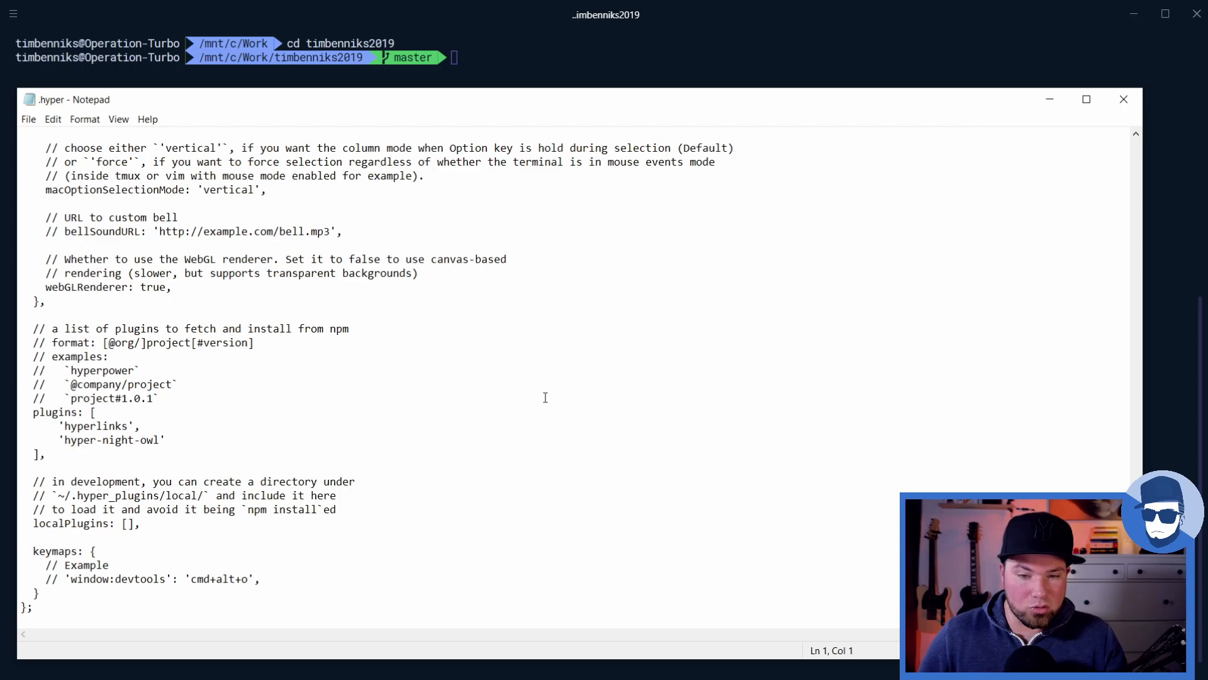
double_click(98, 427)
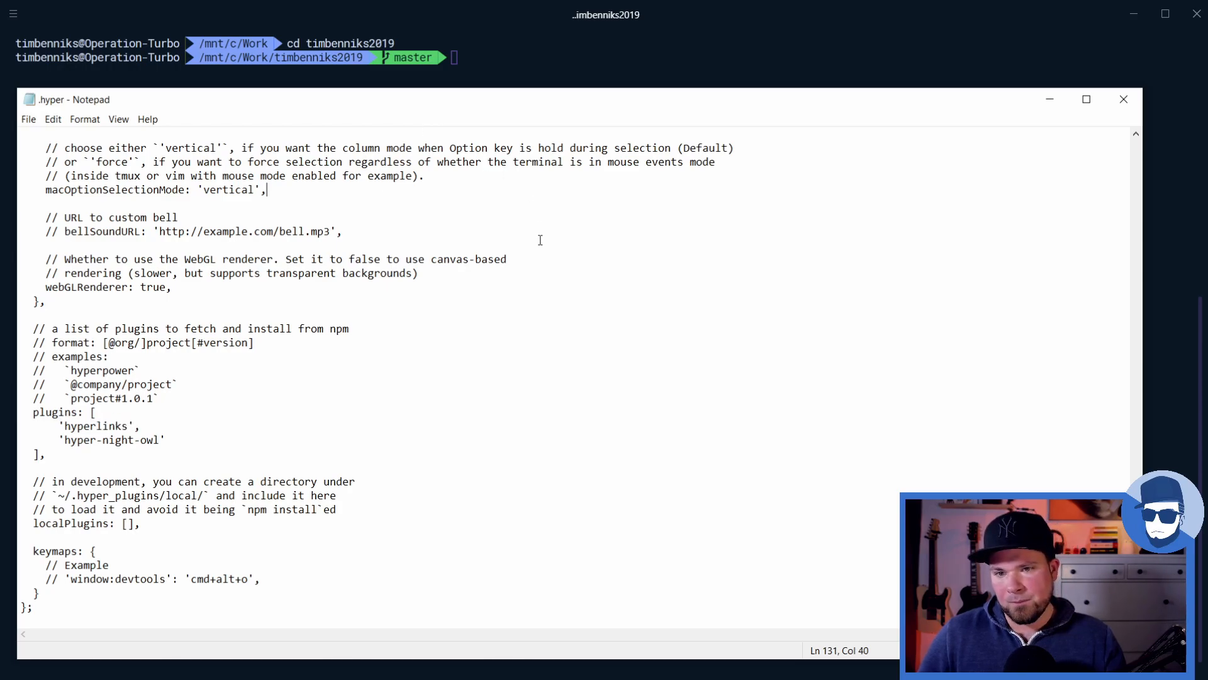
mouse_move(565, 387)
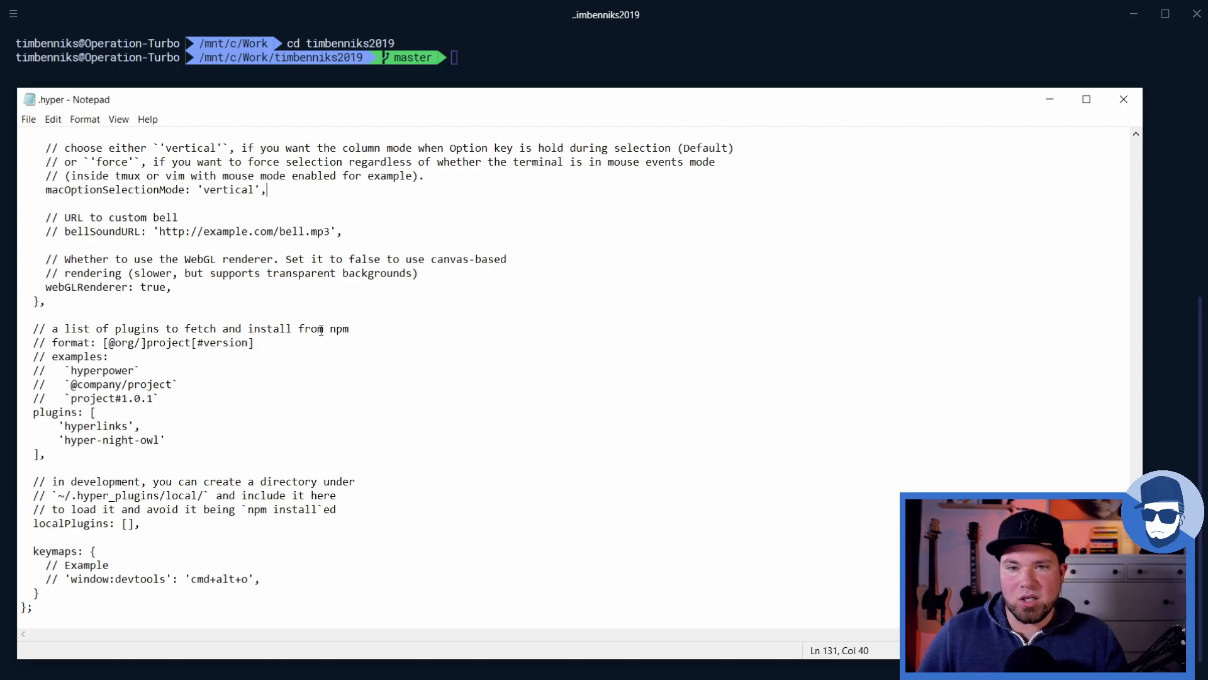
mouse_move(387, 353)
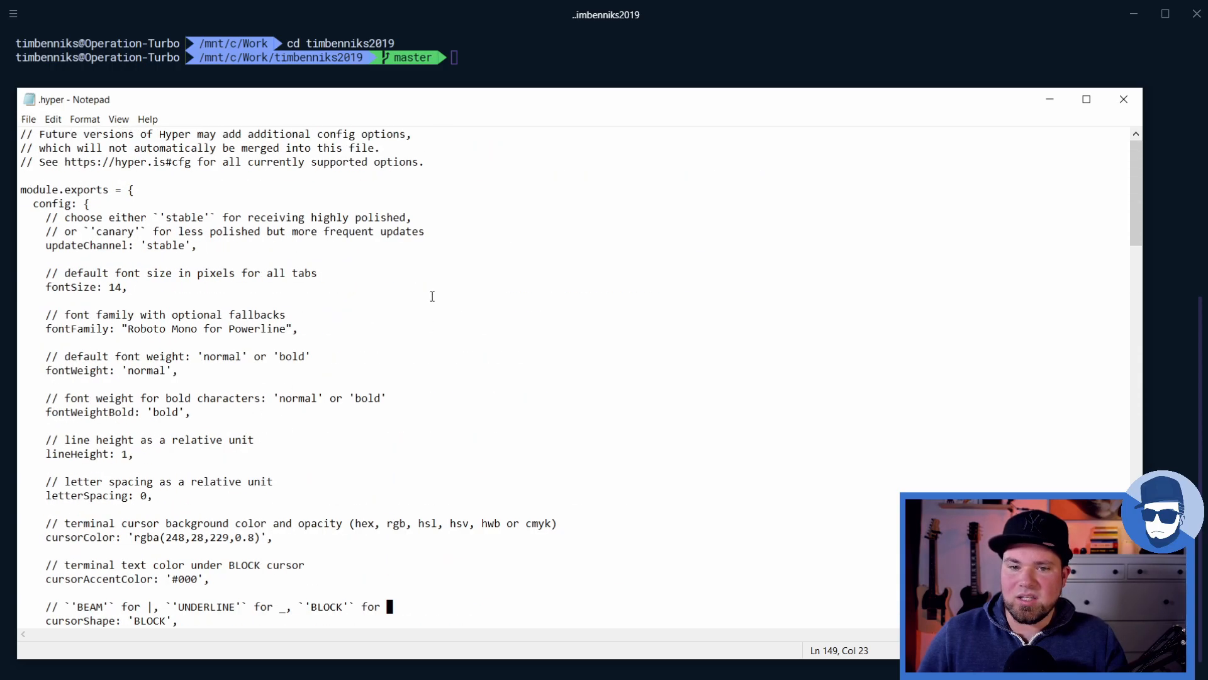
click(129, 329)
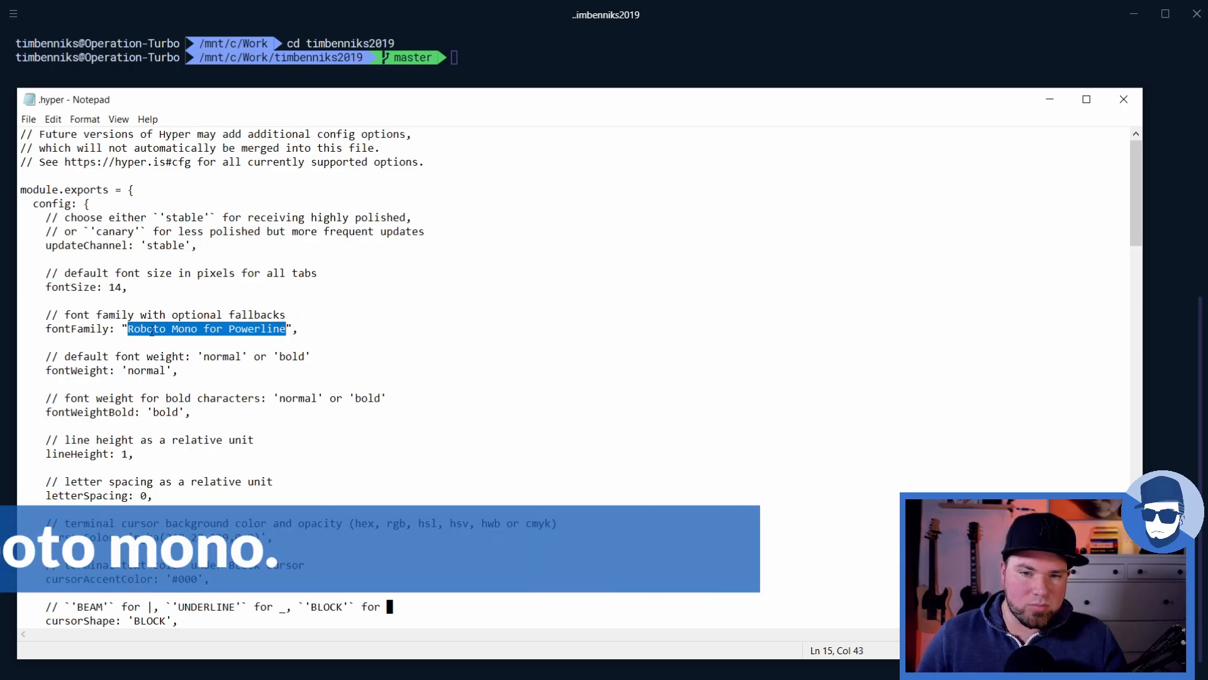
click(298, 328)
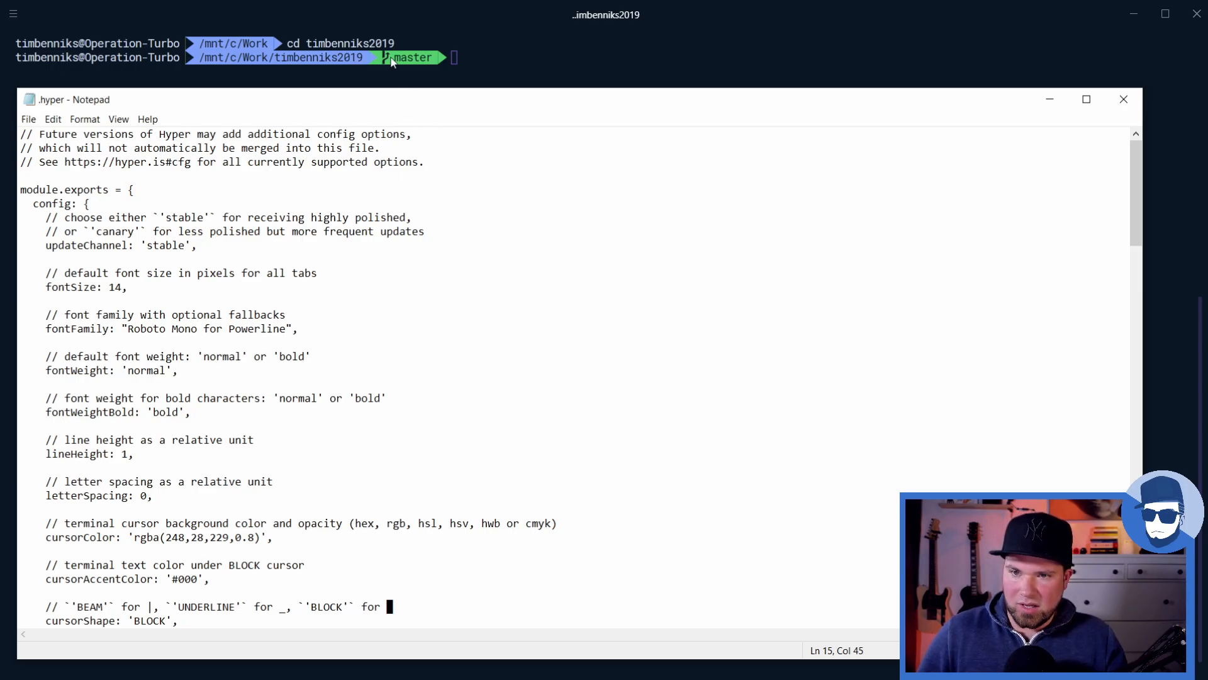
mouse_move(450, 68)
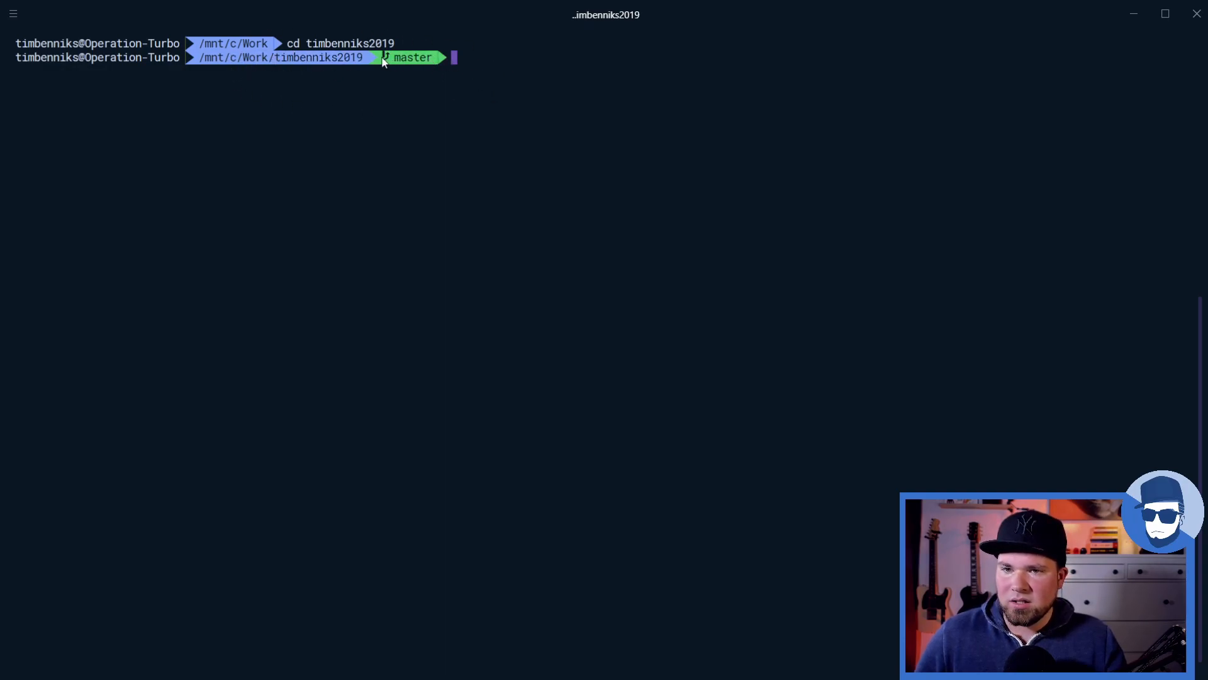
mouse_move(435, 63)
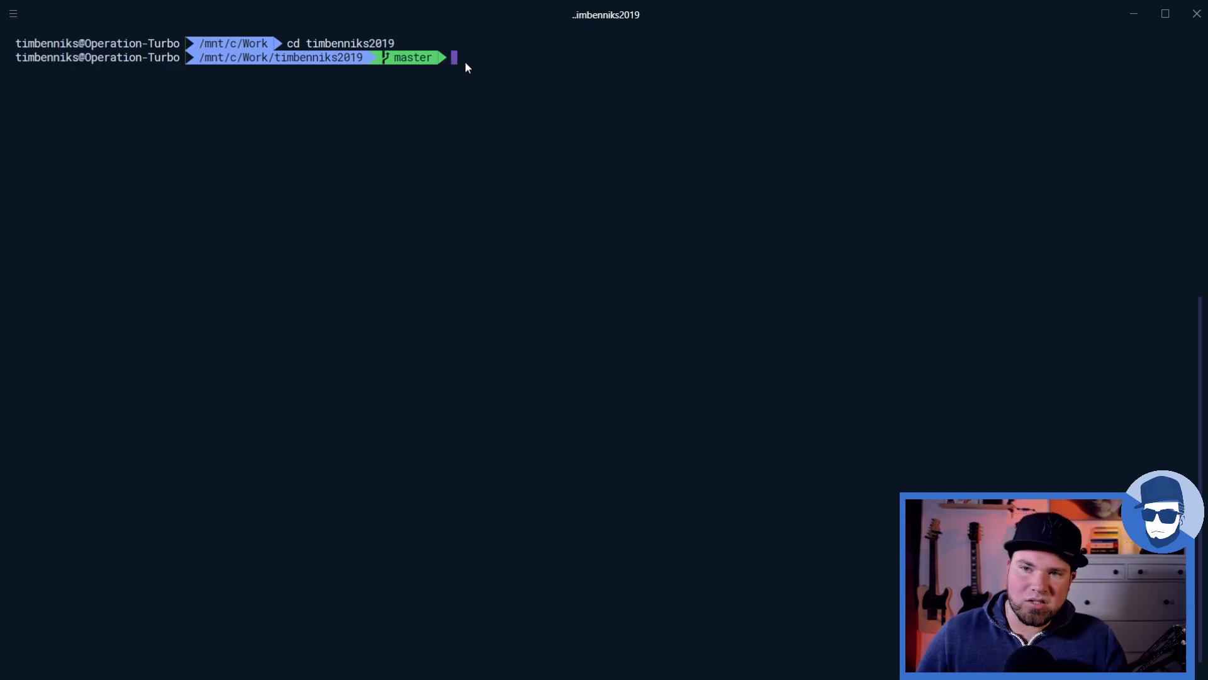
mouse_move(480, 73)
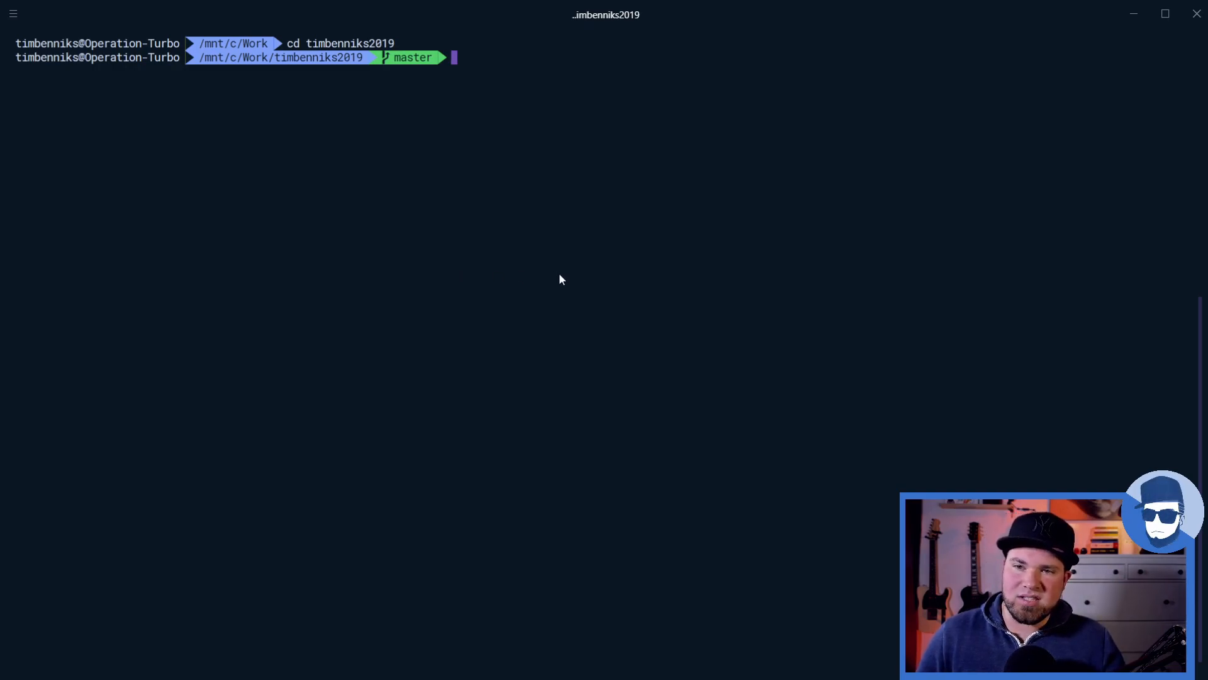
mouse_move(465, 331)
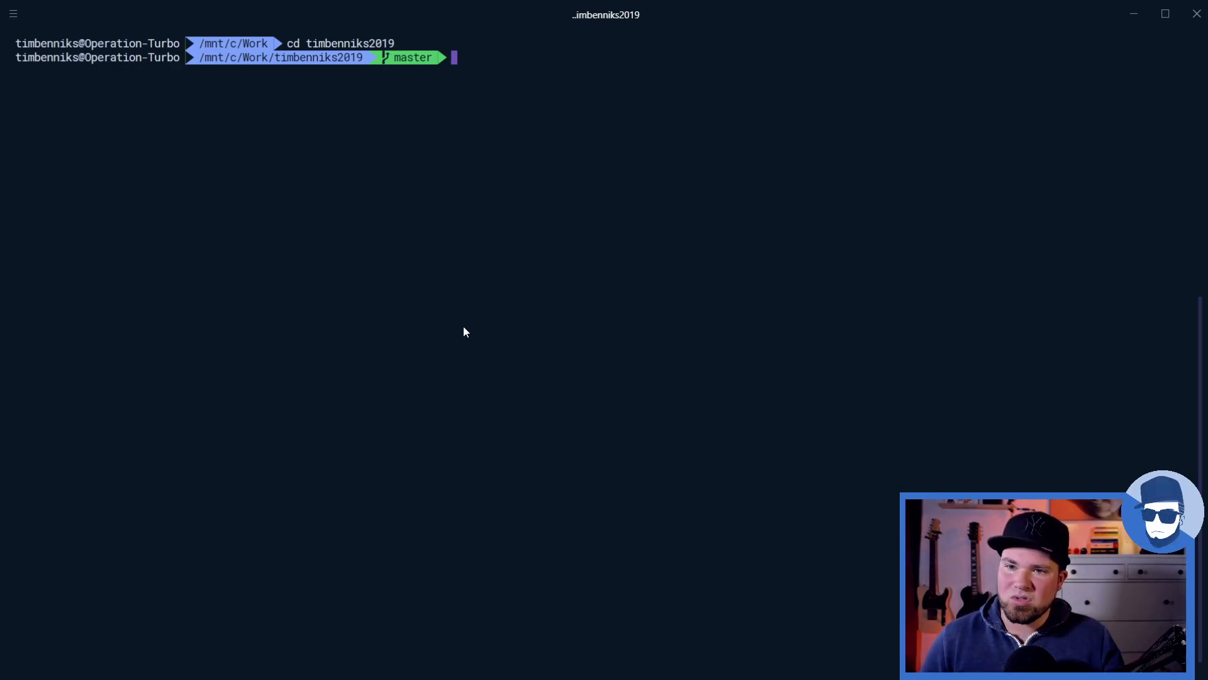
Run `cd ~` then `code .zshrc` to open the .zshrc file in Visual Studio Code
text(c)
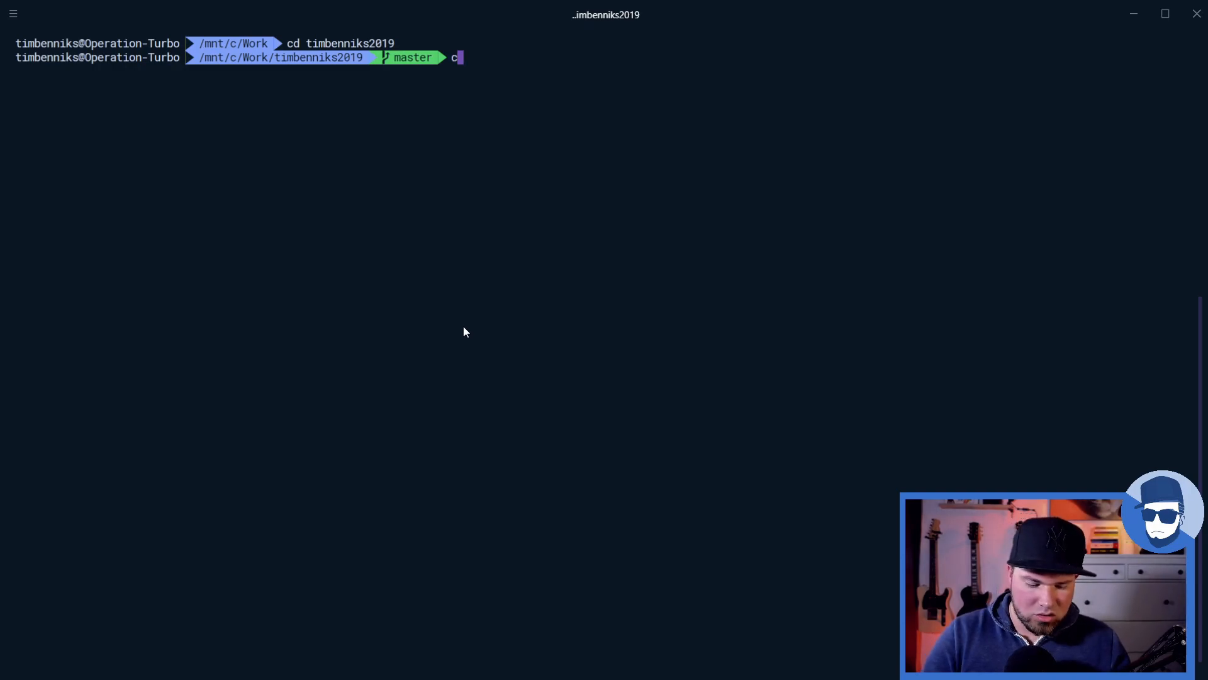
text(d ~)
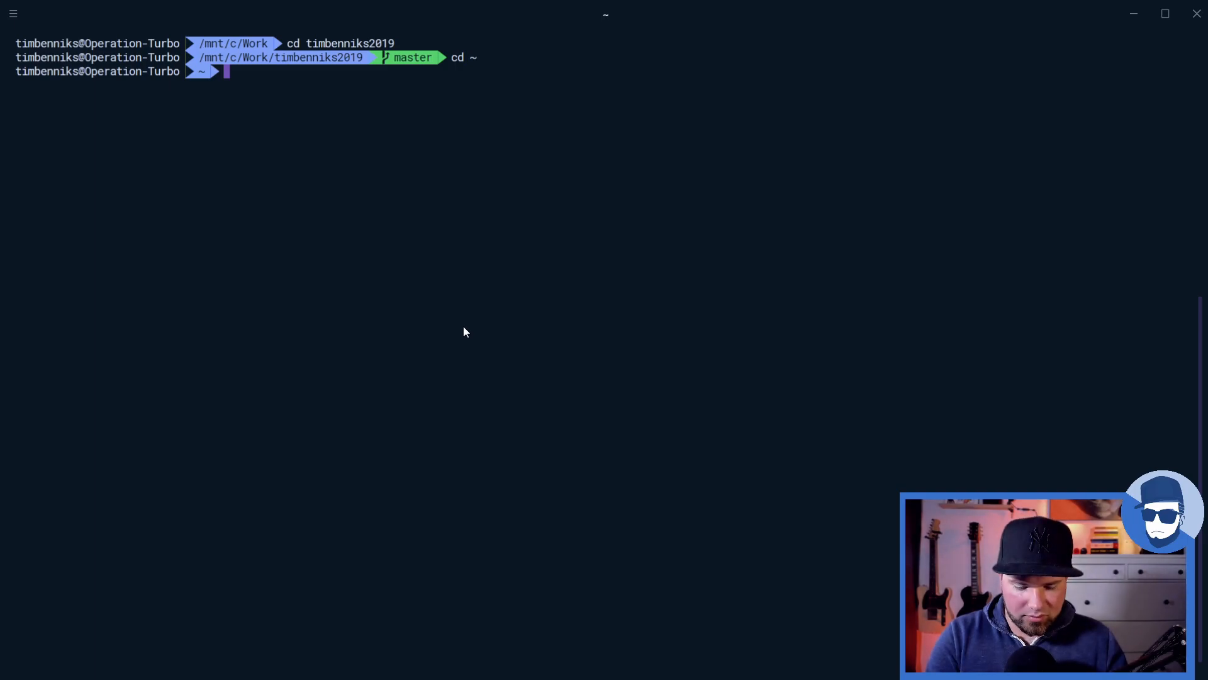
text(code .zh)
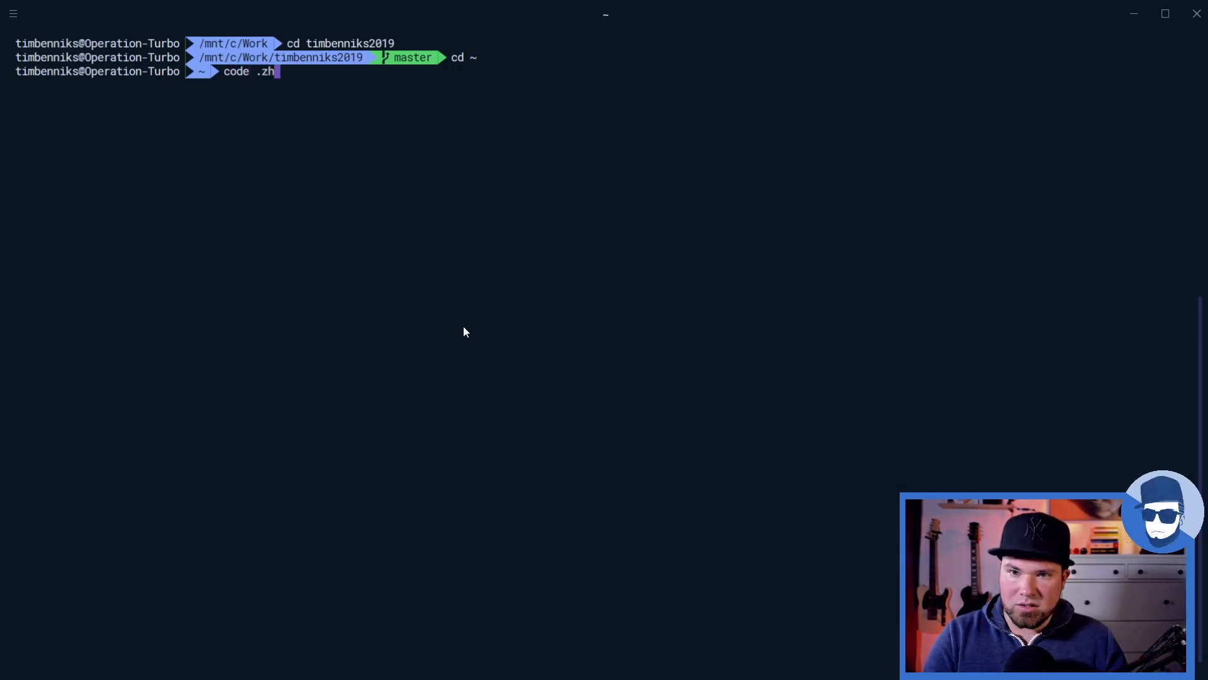
text(shrc)
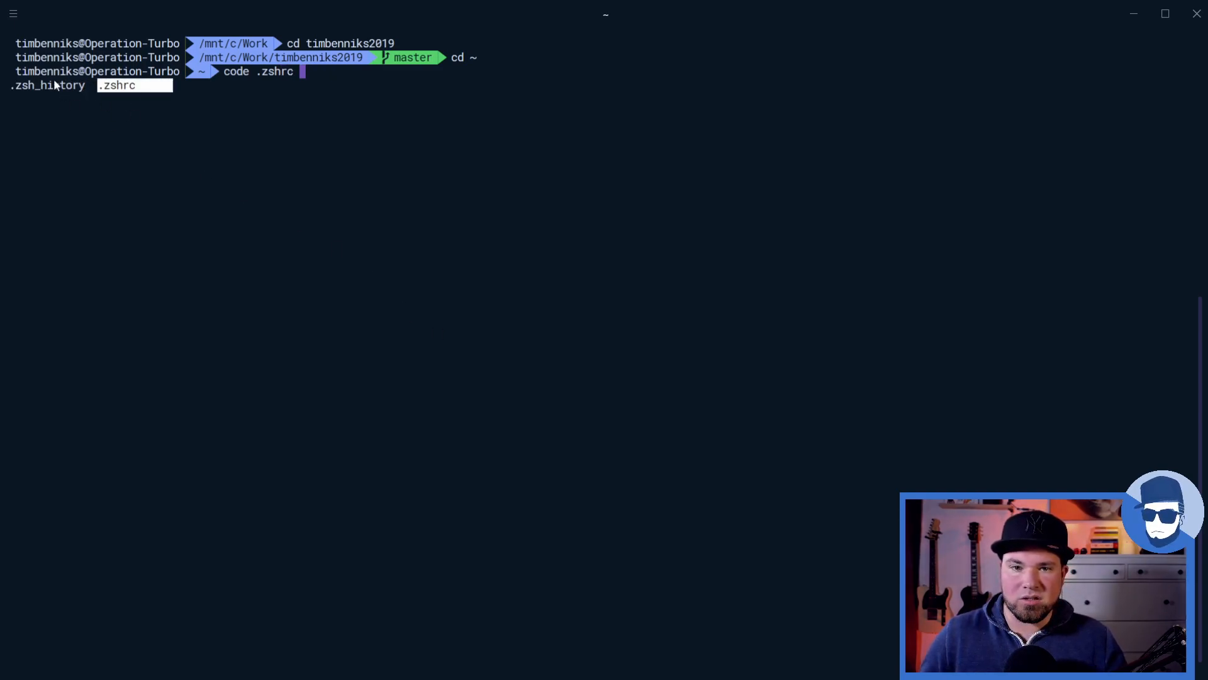
key(Enter)
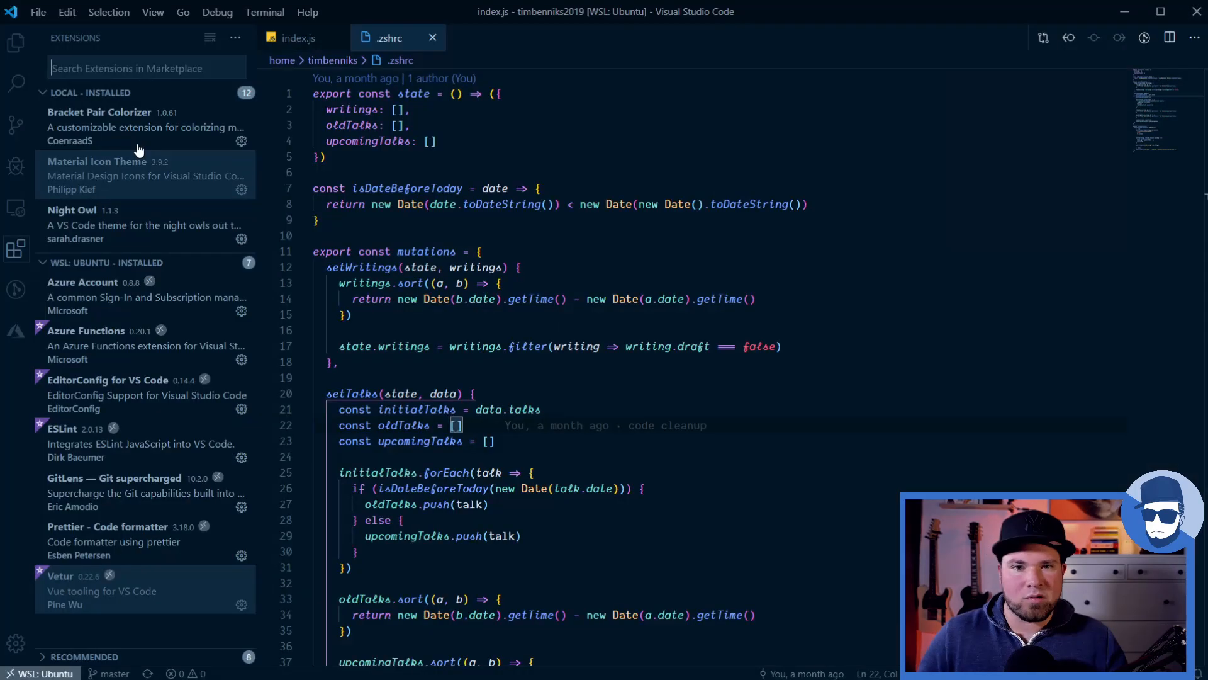
Show the .zshrc with its oh-my-zsh path, agnoster theme, git plugin and cd to /mnt/c/Work
click(388, 38)
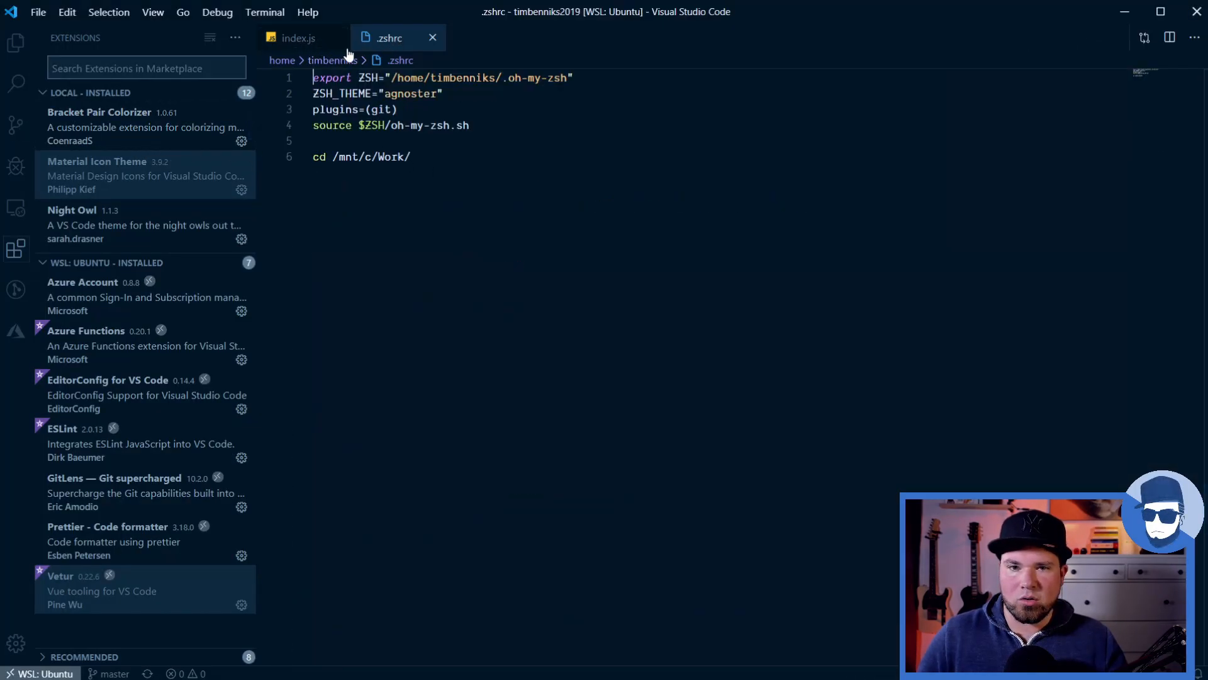
click(16, 43)
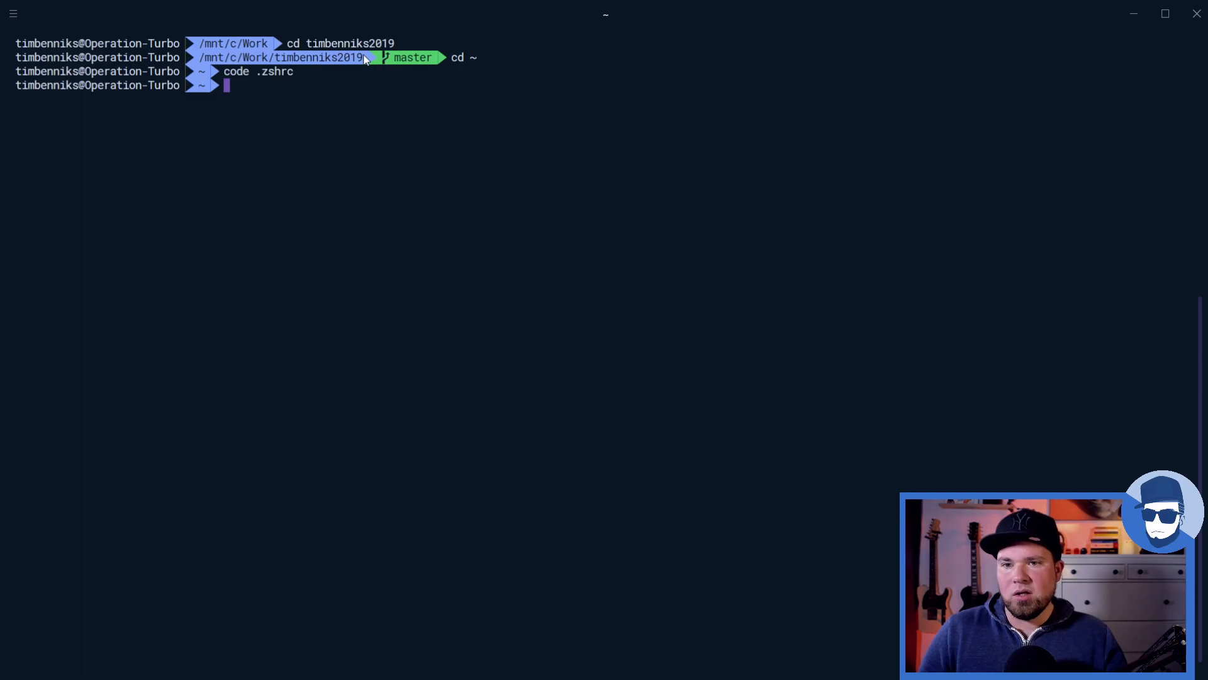
mouse_move(537, 74)
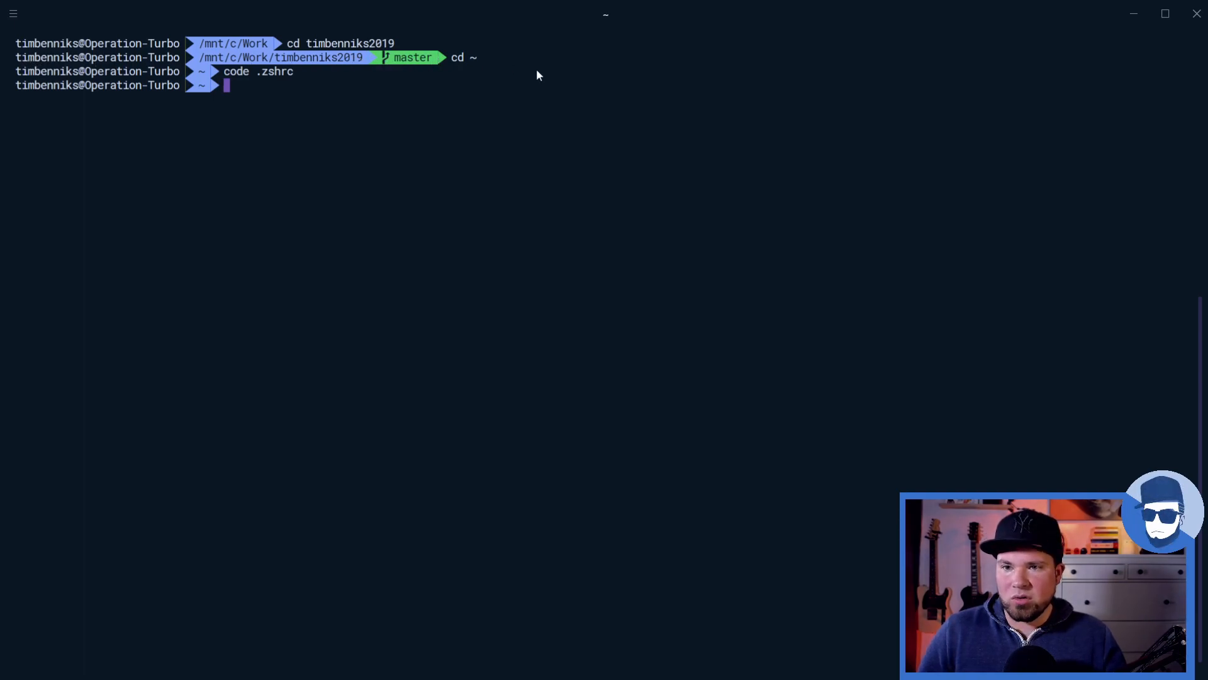
mouse_move(617, 70)
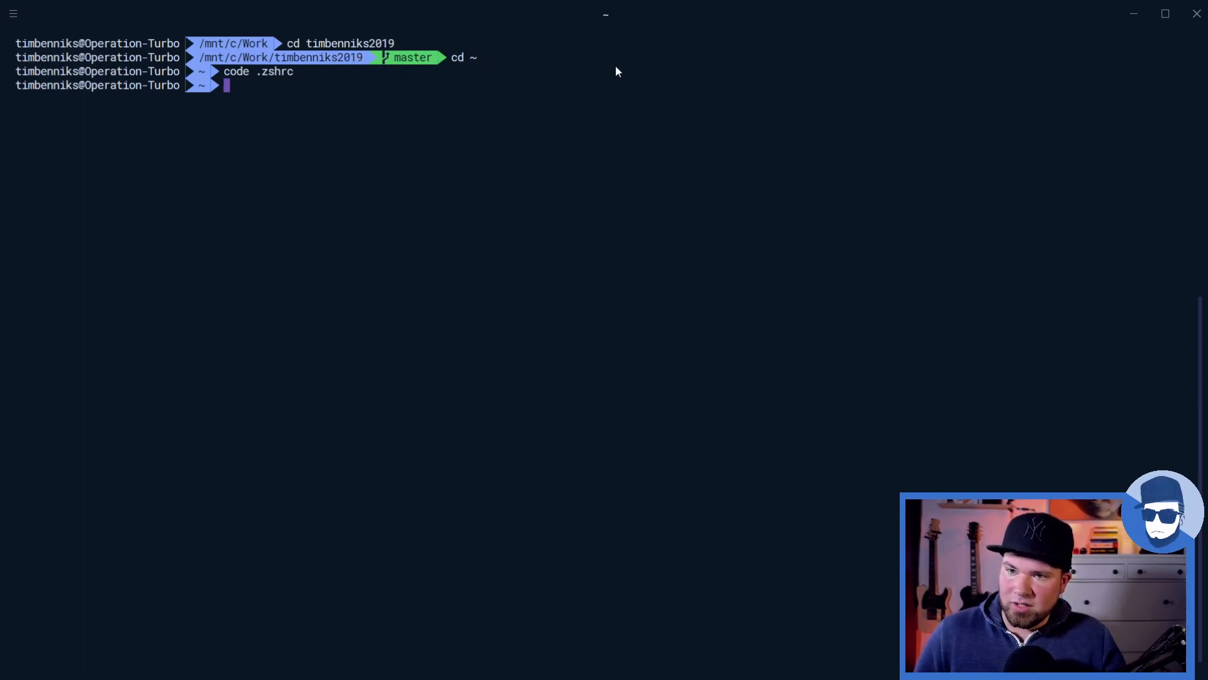
mouse_move(1004, 120)
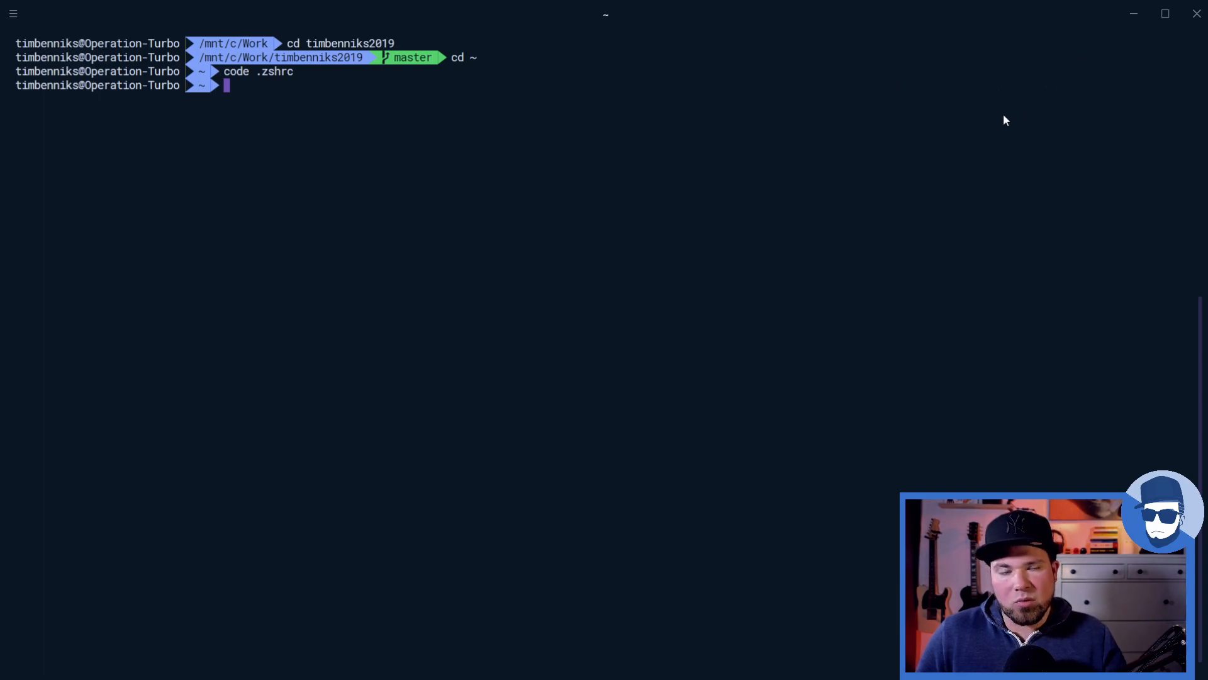
mouse_move(406, 249)
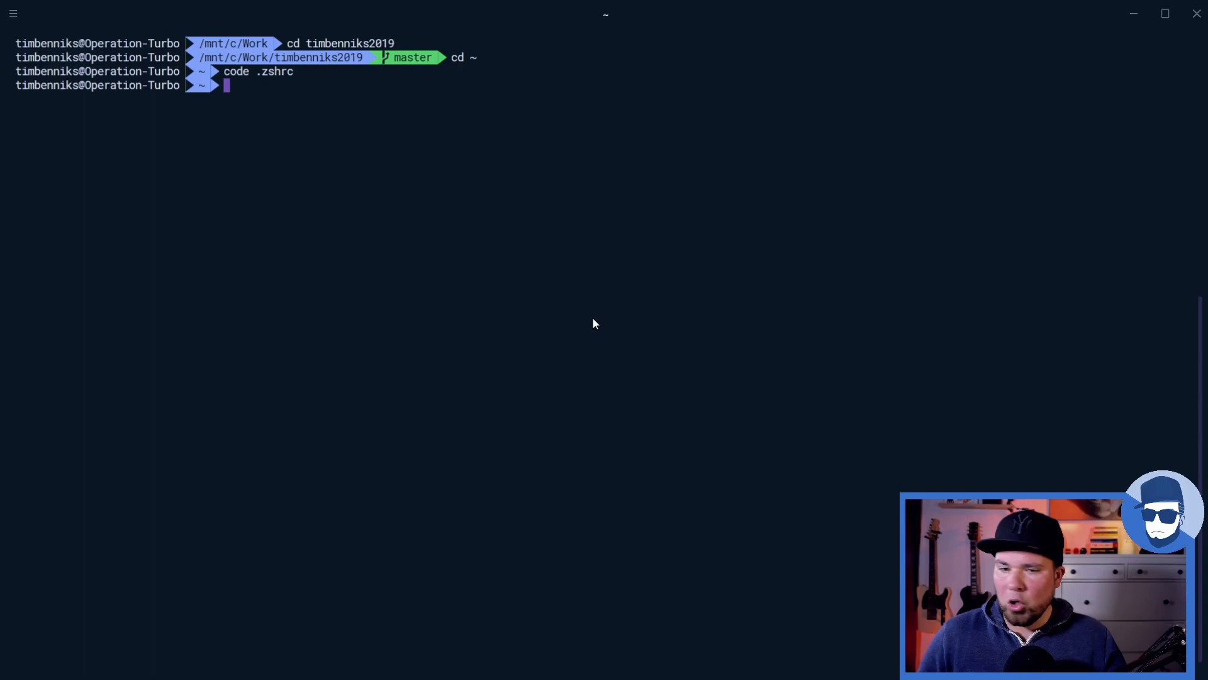
mouse_move(454, 68)
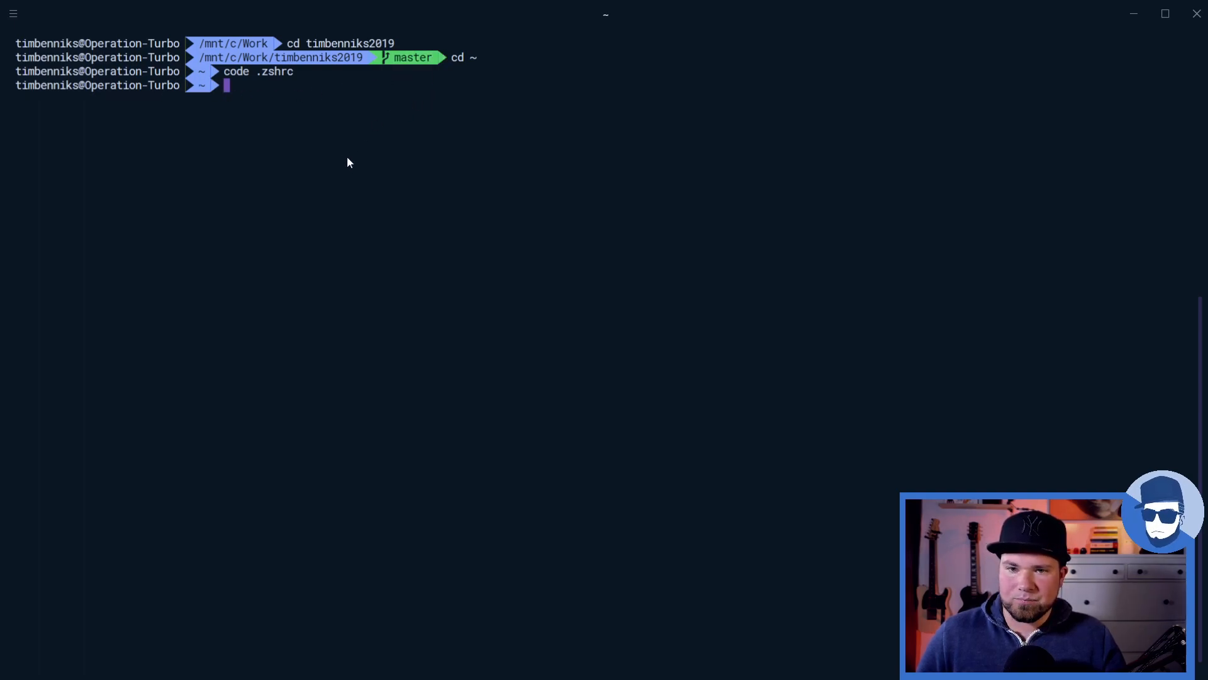
mouse_move(352, 176)
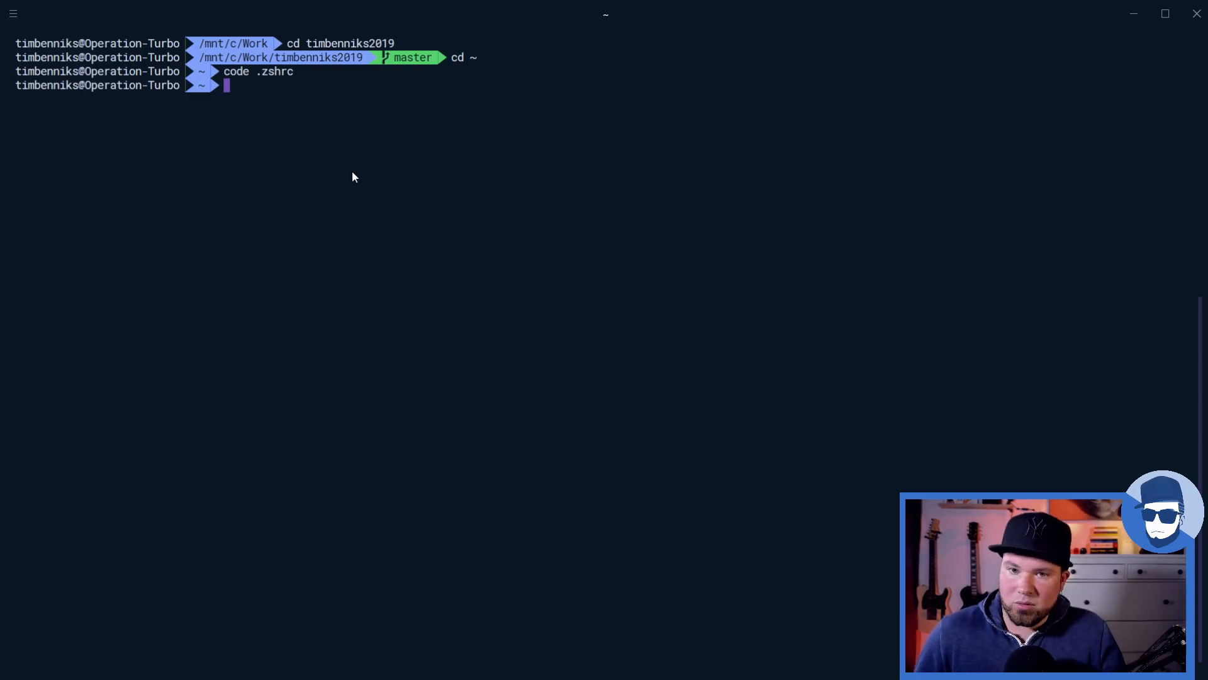
mouse_move(349, 385)
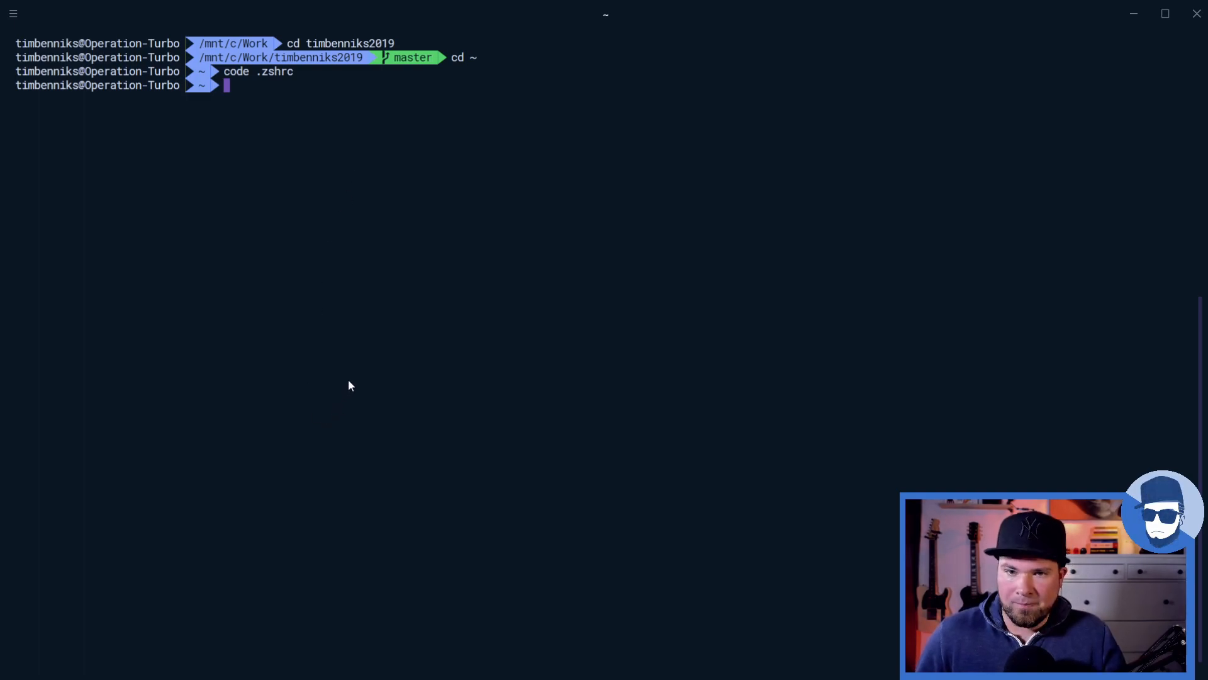
mouse_move(376, 277)
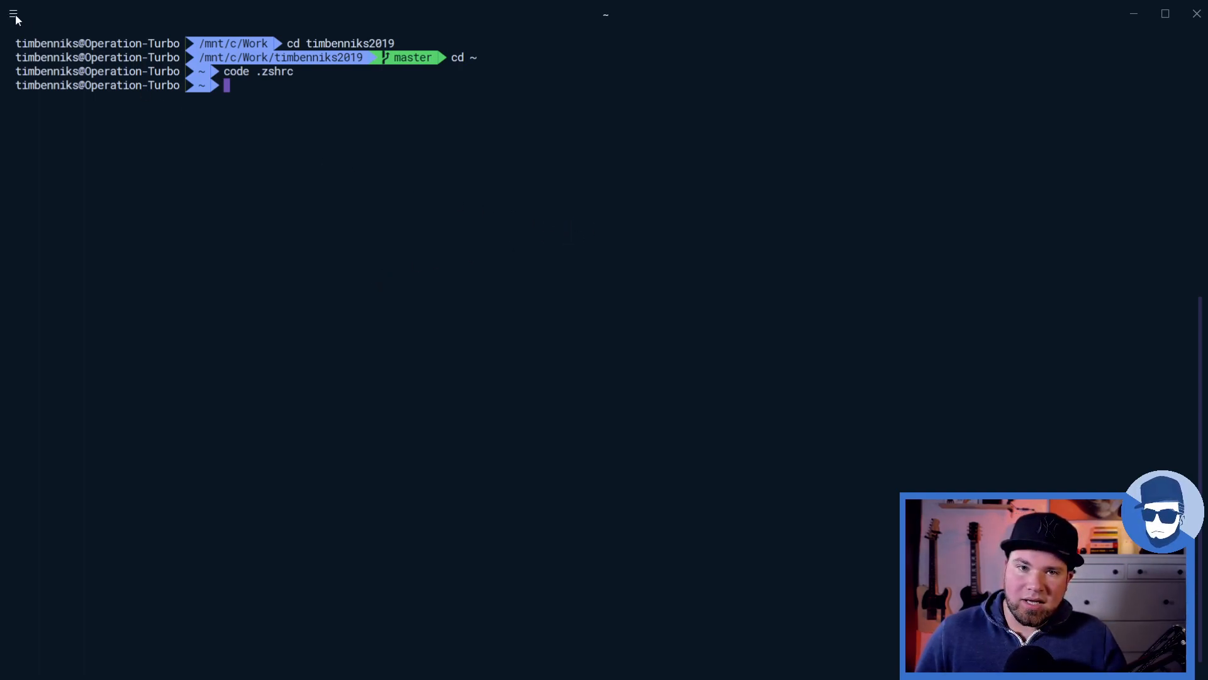
click(13, 14)
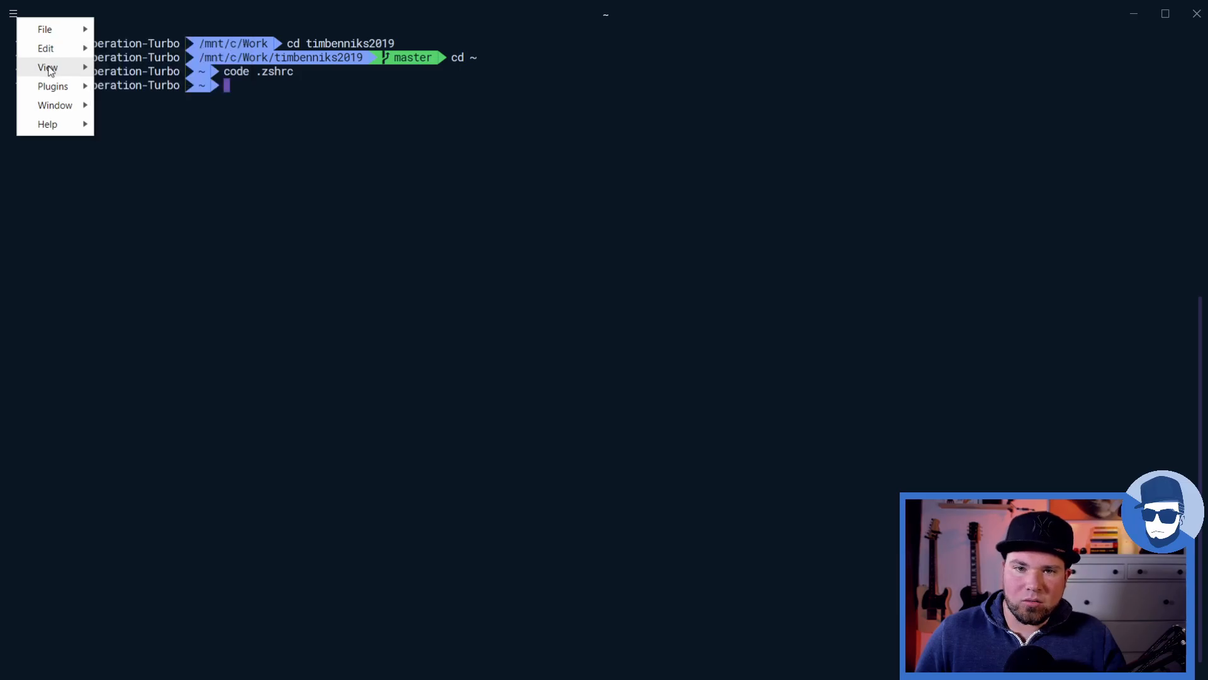
click(46, 48)
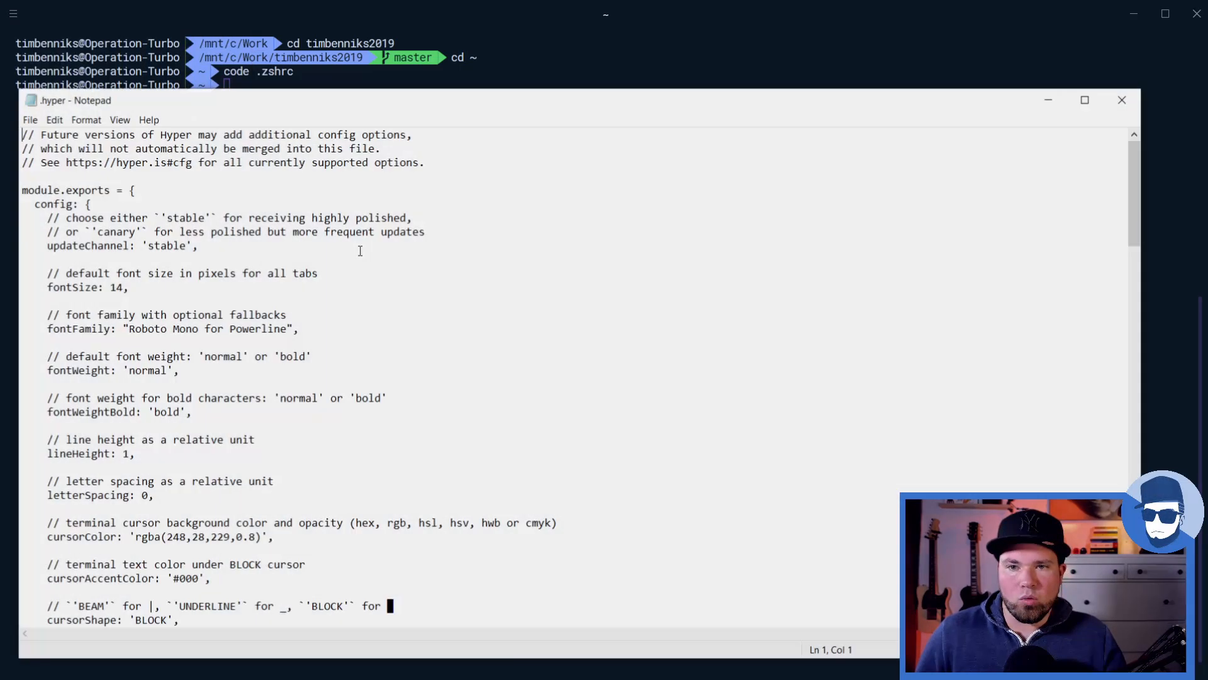
scroll(down, 3)
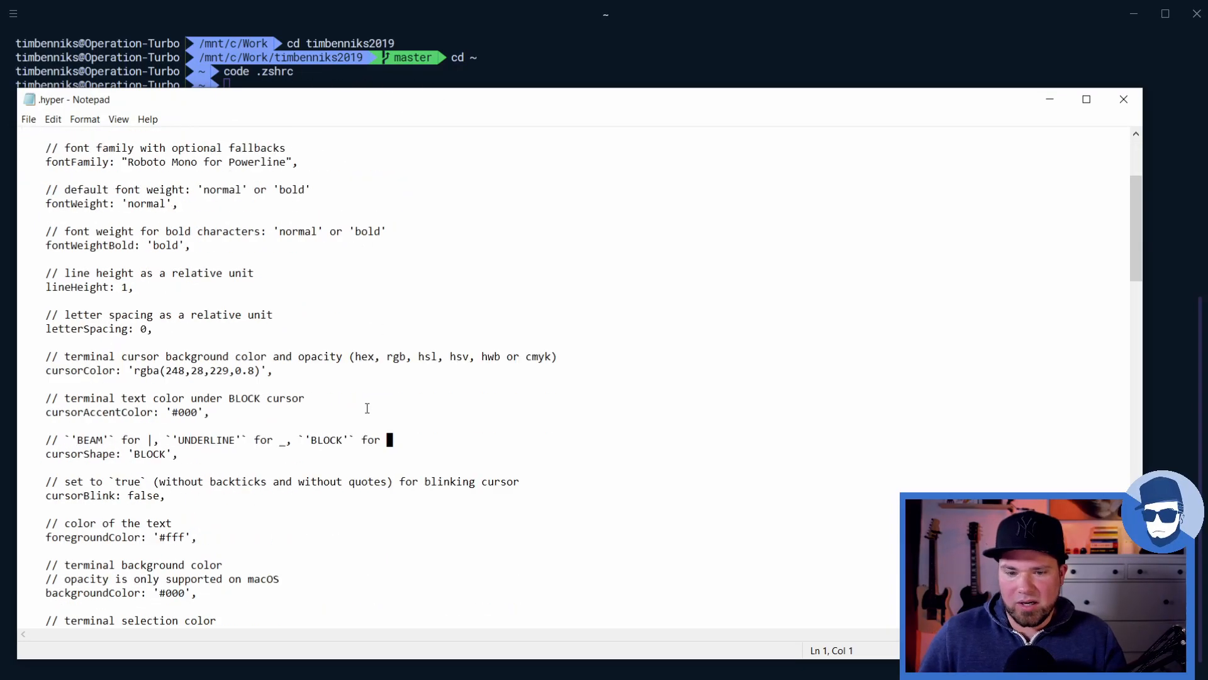
scroll(down, 3)
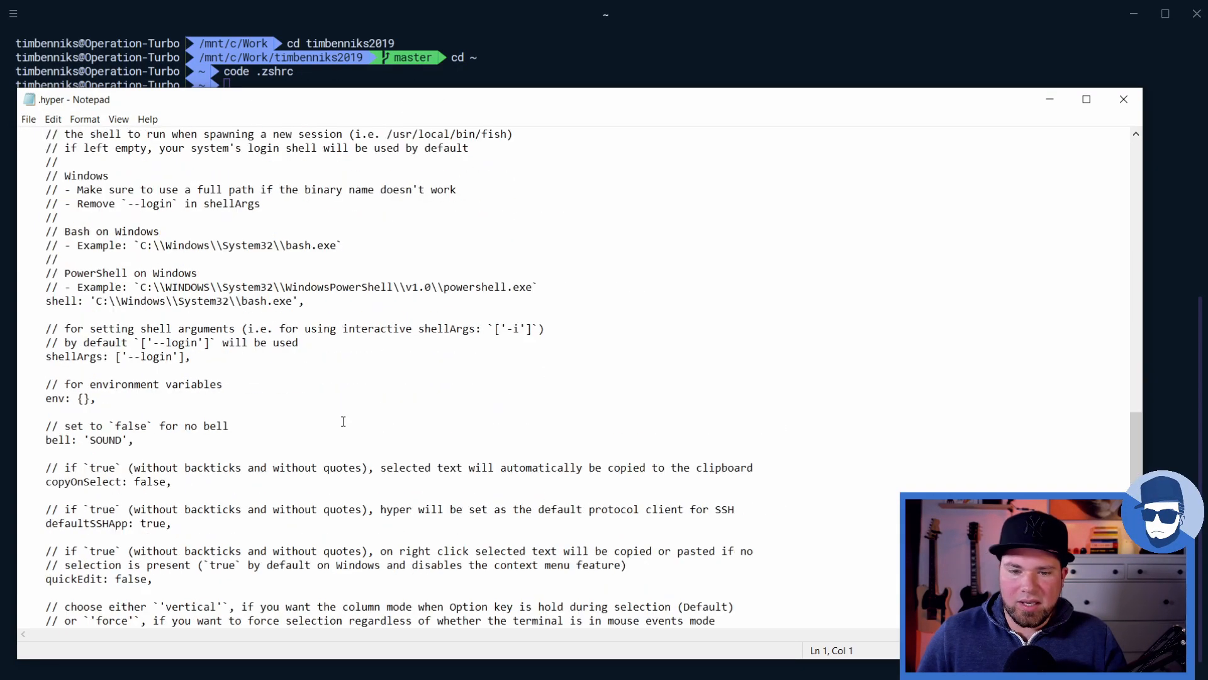
double_click(66, 301)
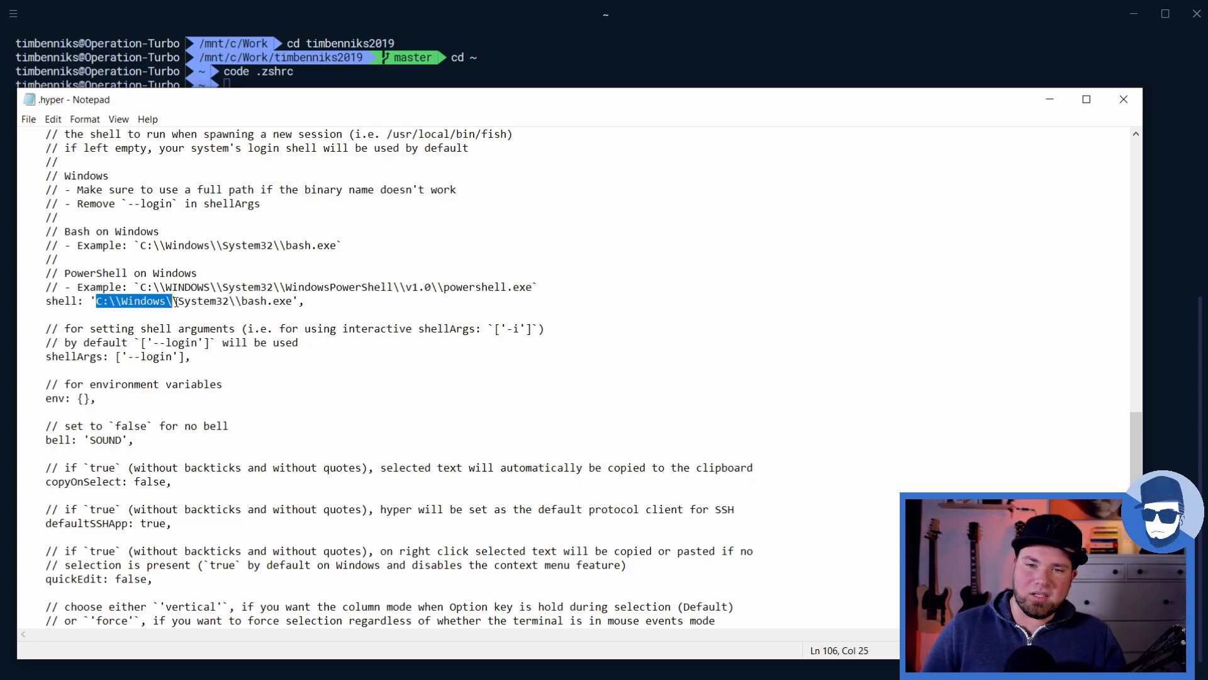
click(249, 300)
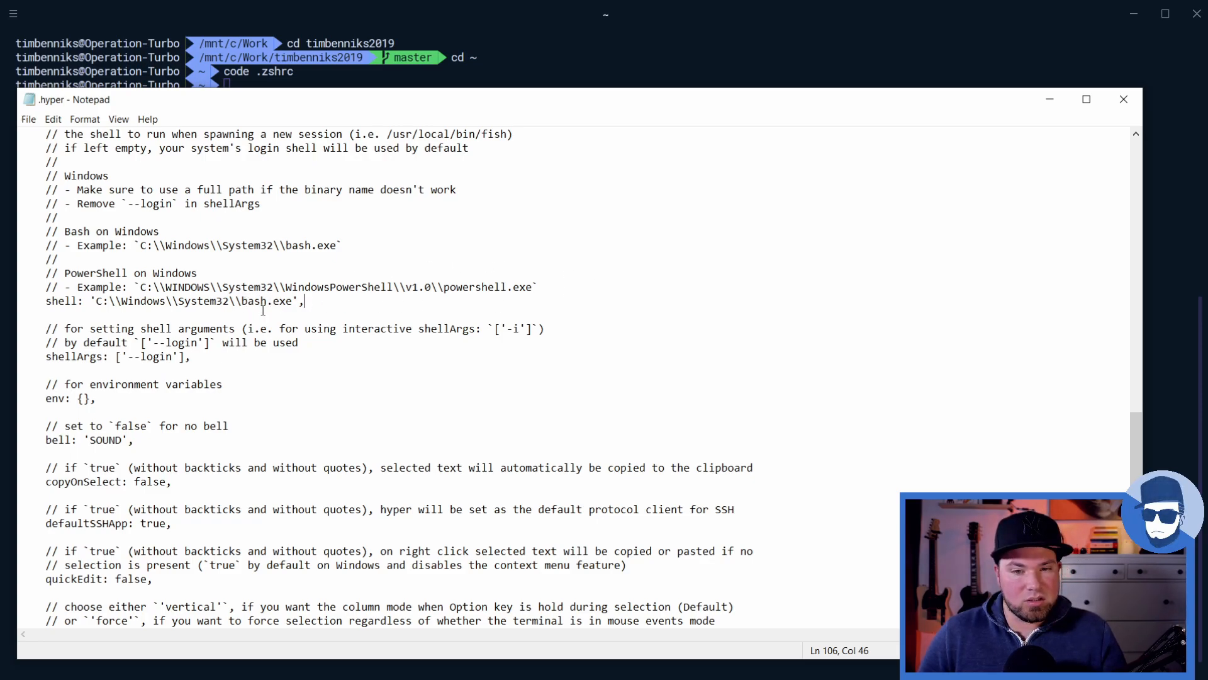
mouse_move(469, 340)
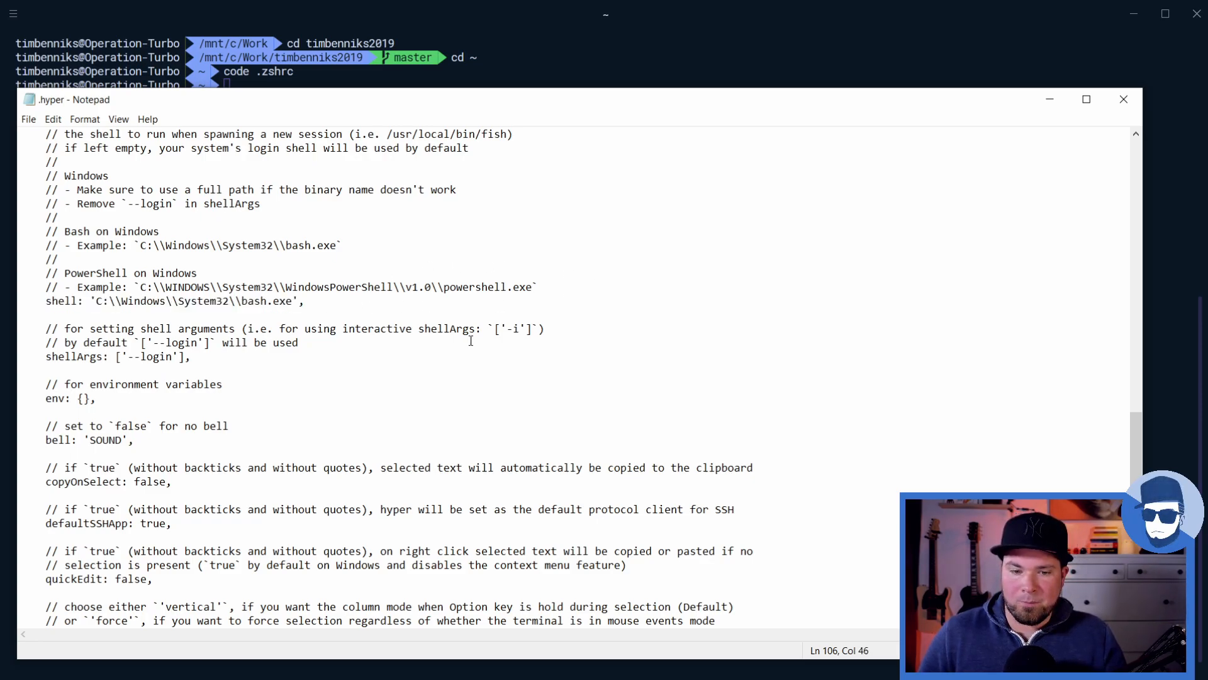
click(1122, 98)
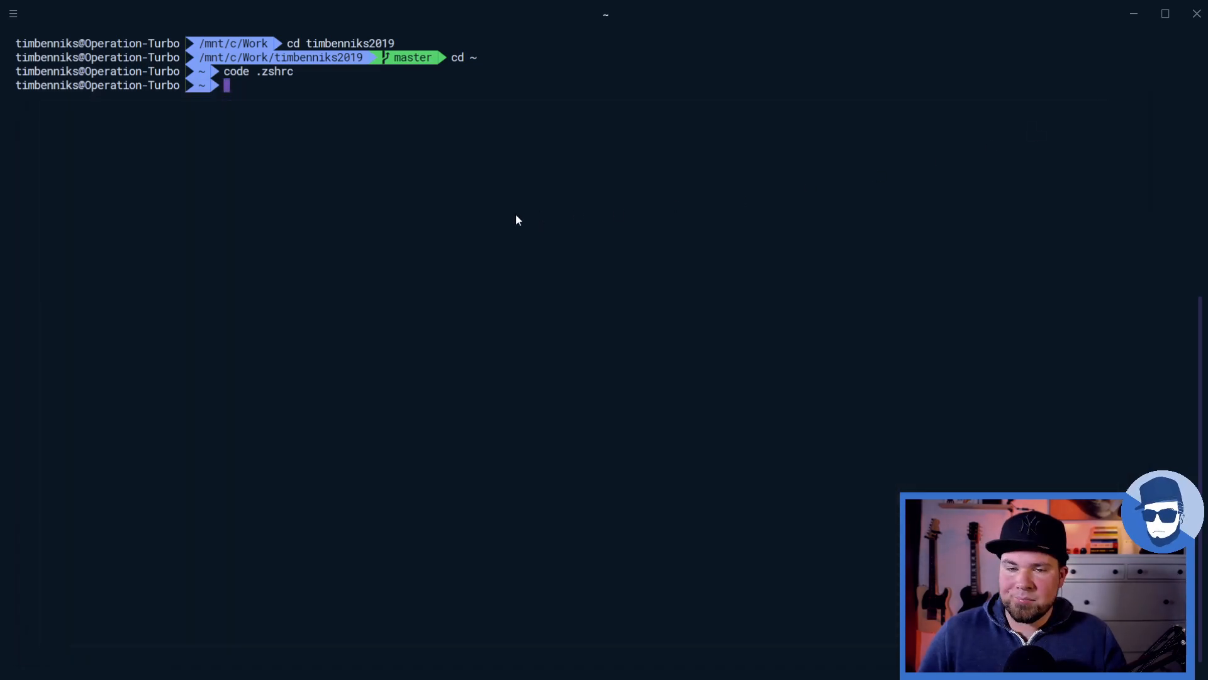